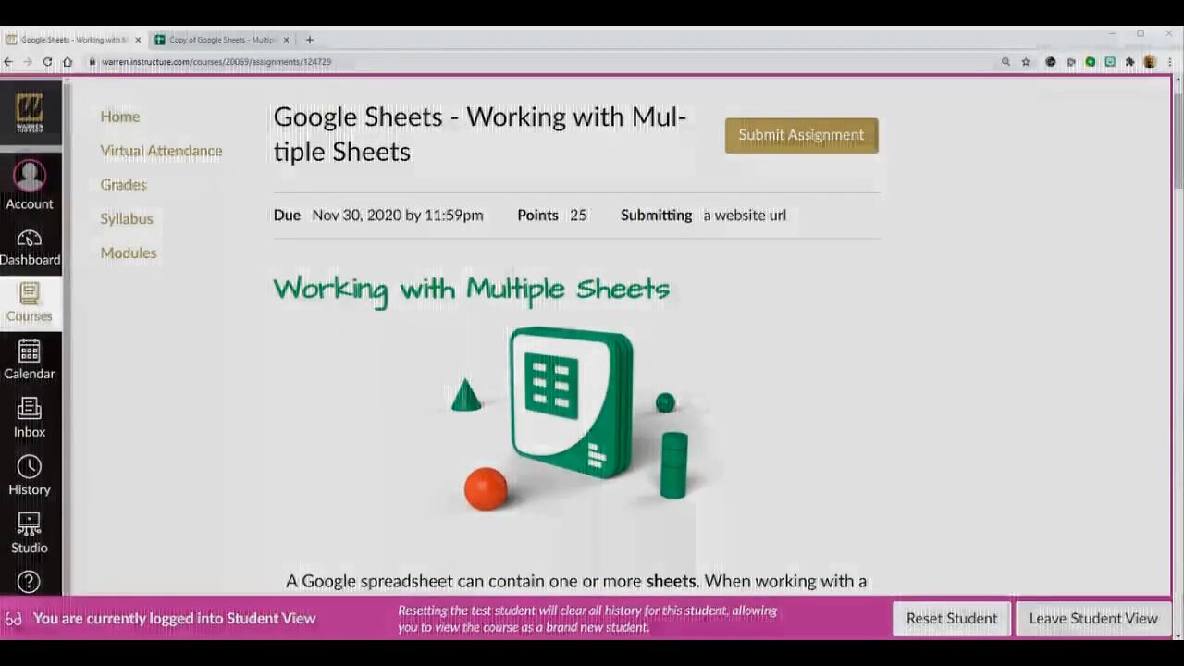
# - Review the Canvas task list and return to the copied requests workbook
pyautogui.scroll(-3)
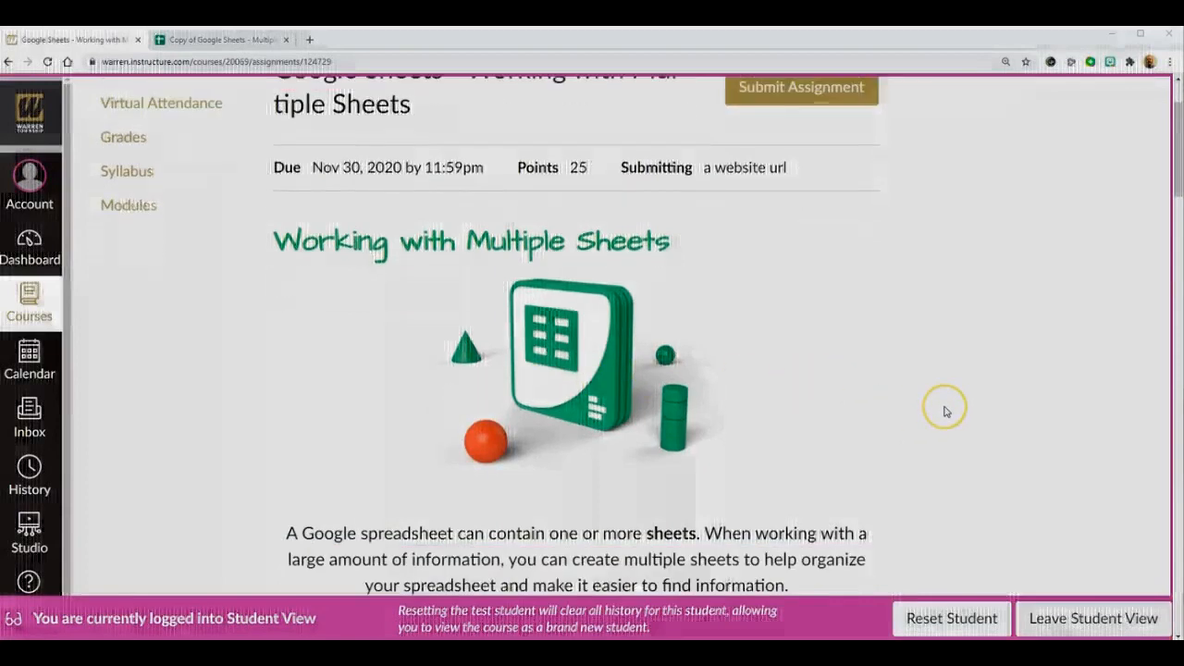
pyautogui.scroll(-3)
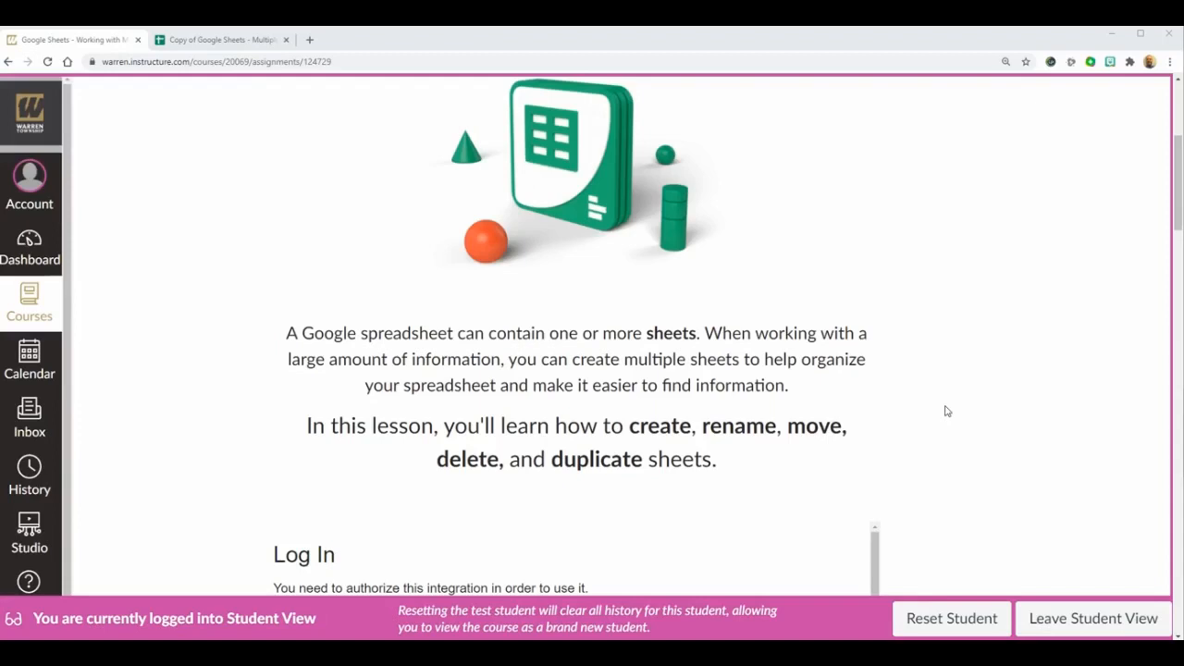
pyautogui.scroll(-3)
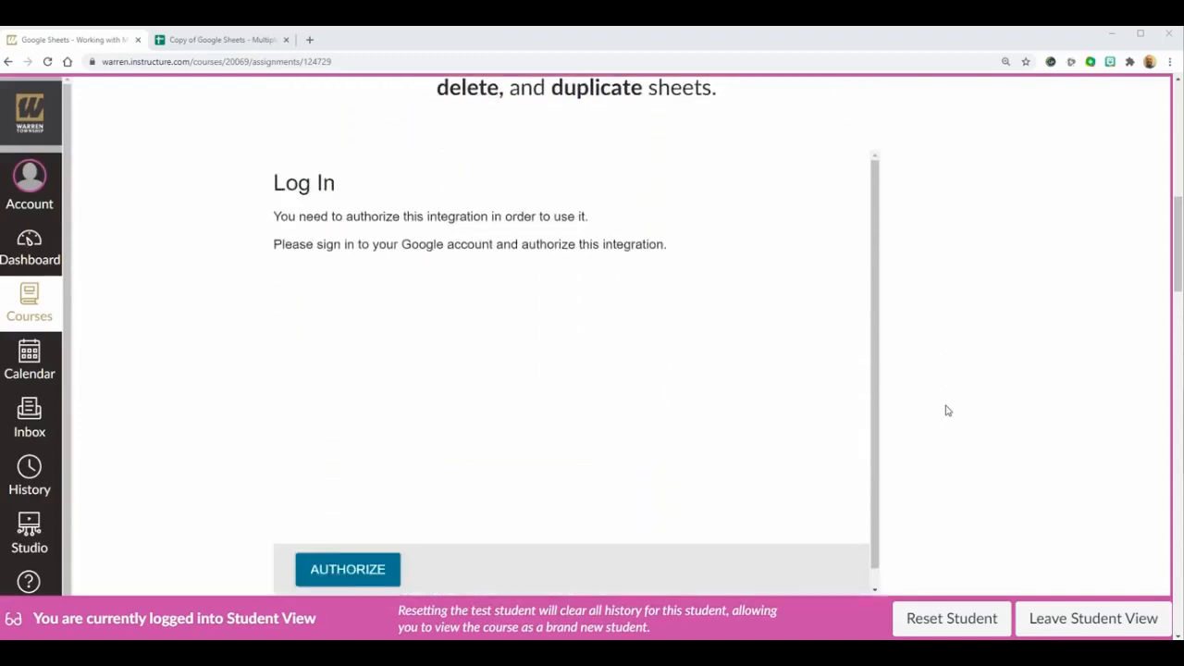
pyautogui.moveTo(402, 342)
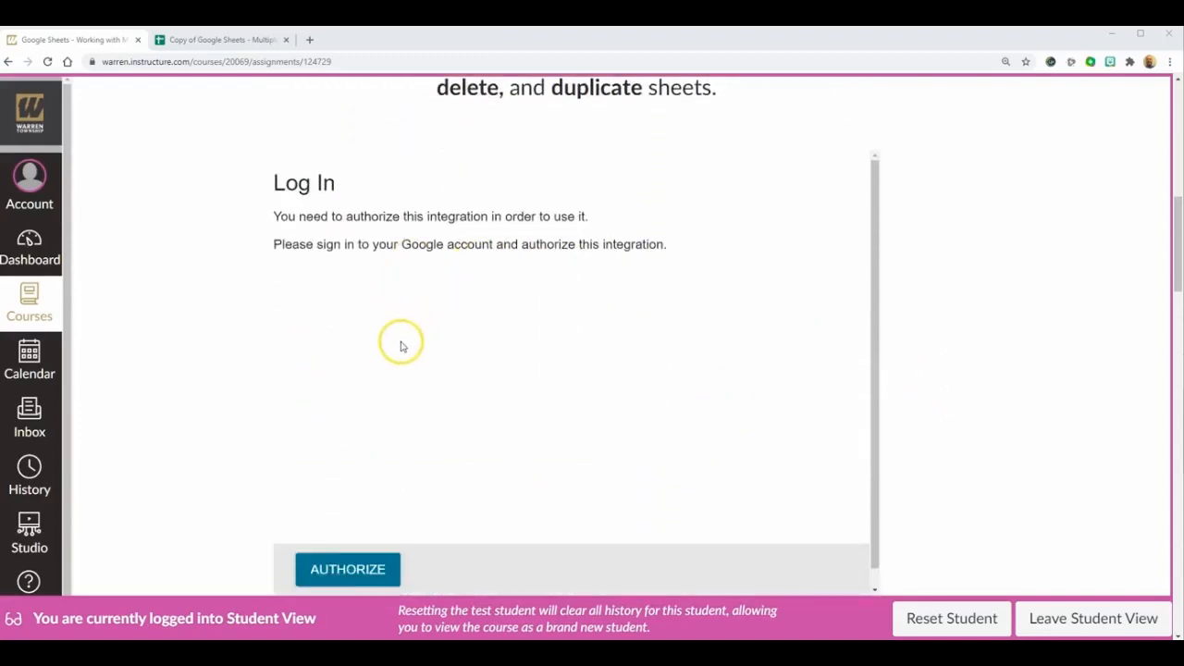
pyautogui.moveTo(387, 563)
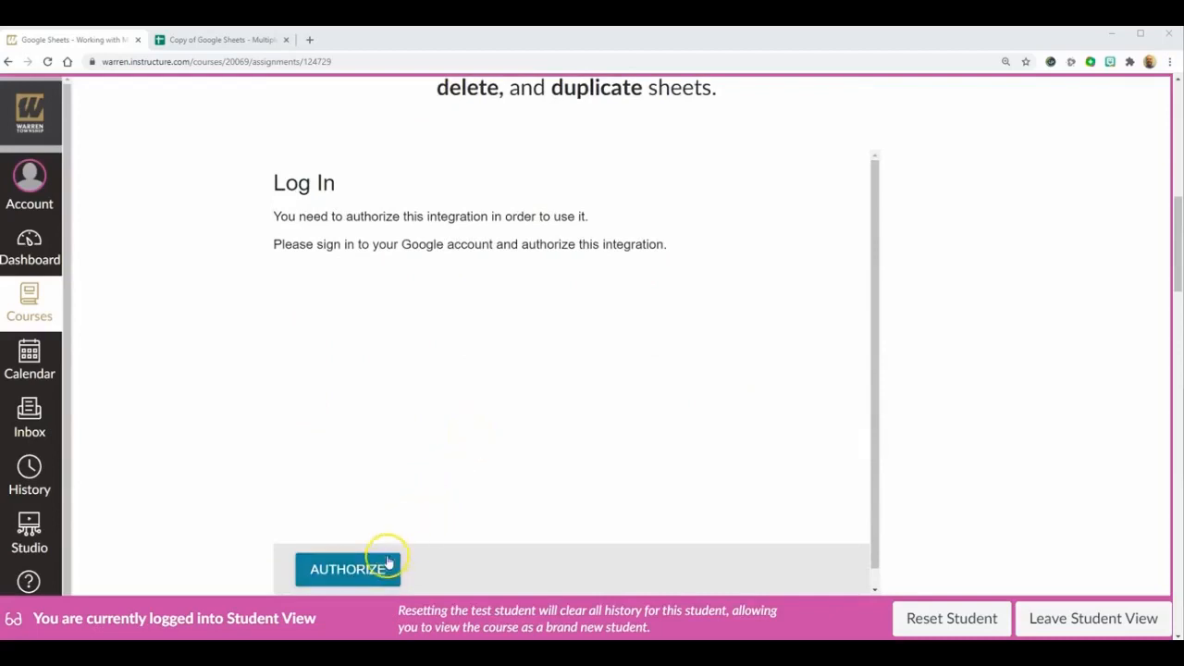
pyautogui.moveTo(517, 299)
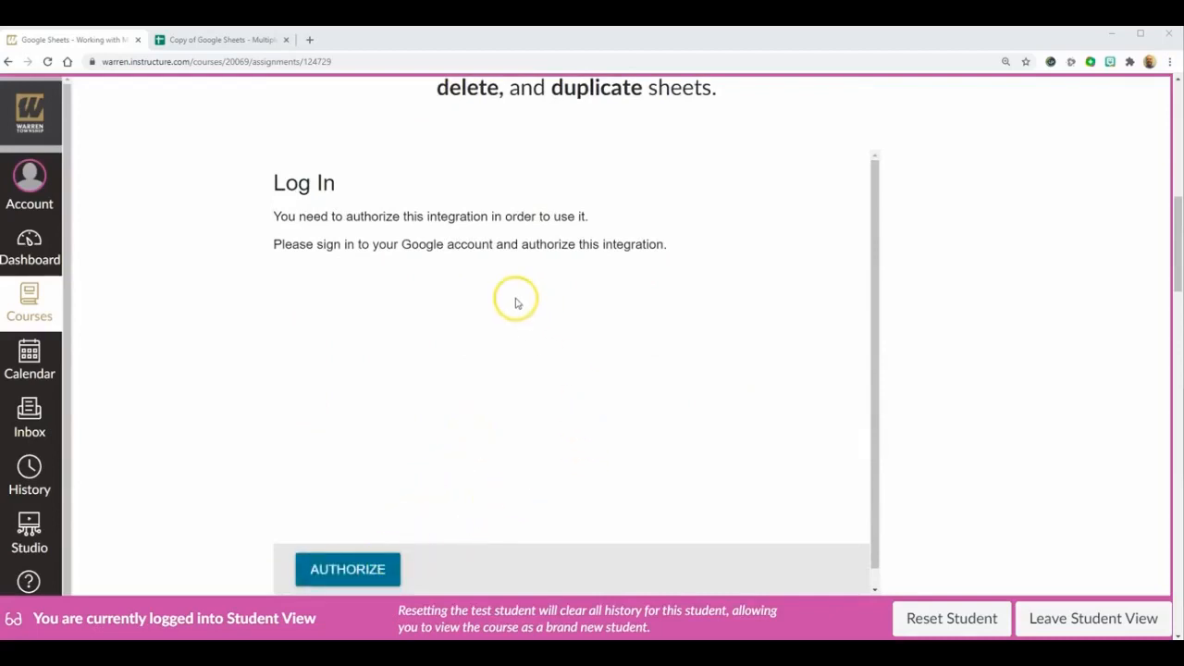
pyautogui.moveTo(565, 313)
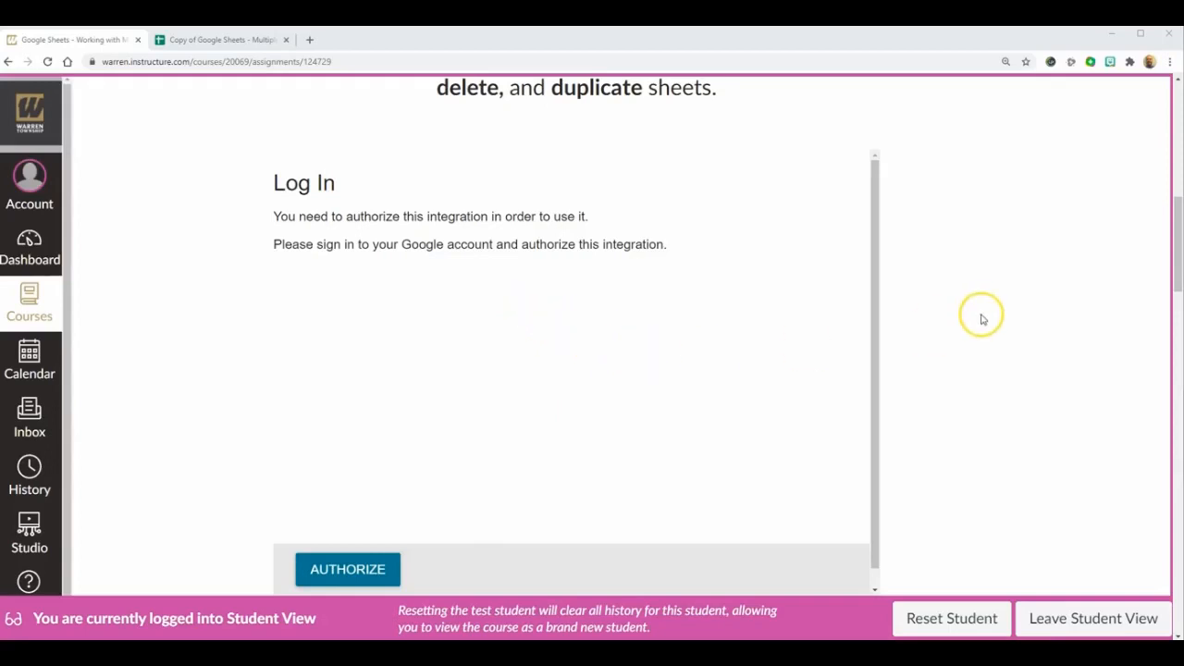
pyautogui.scroll(3)
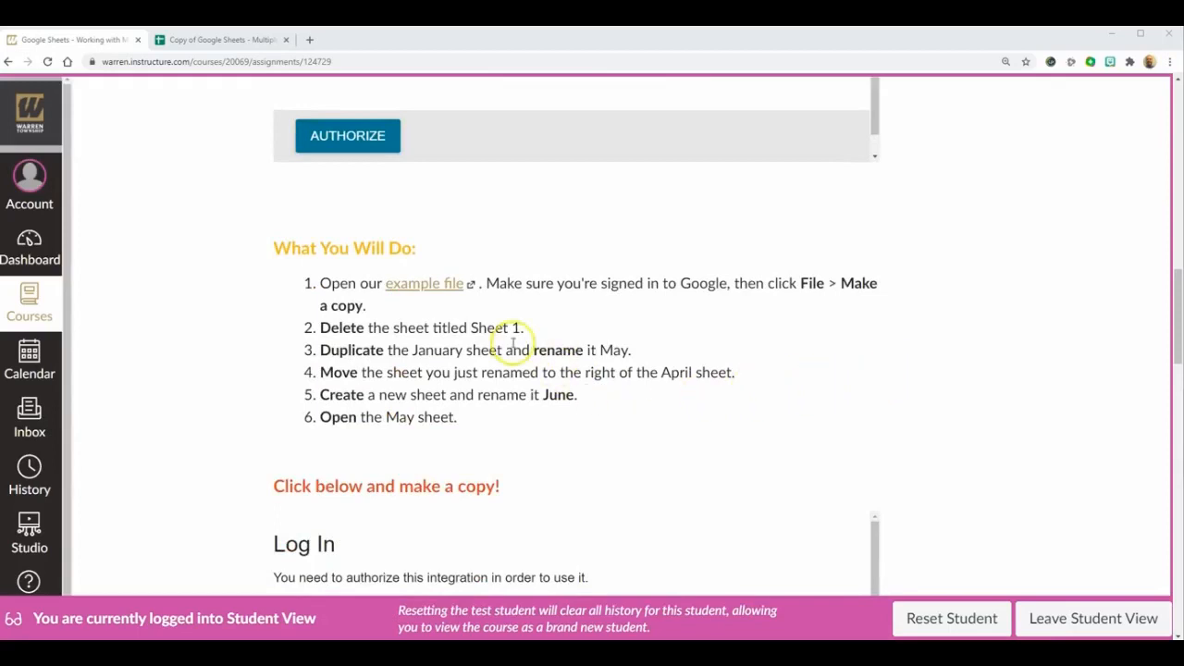
pyautogui.moveTo(404, 394)
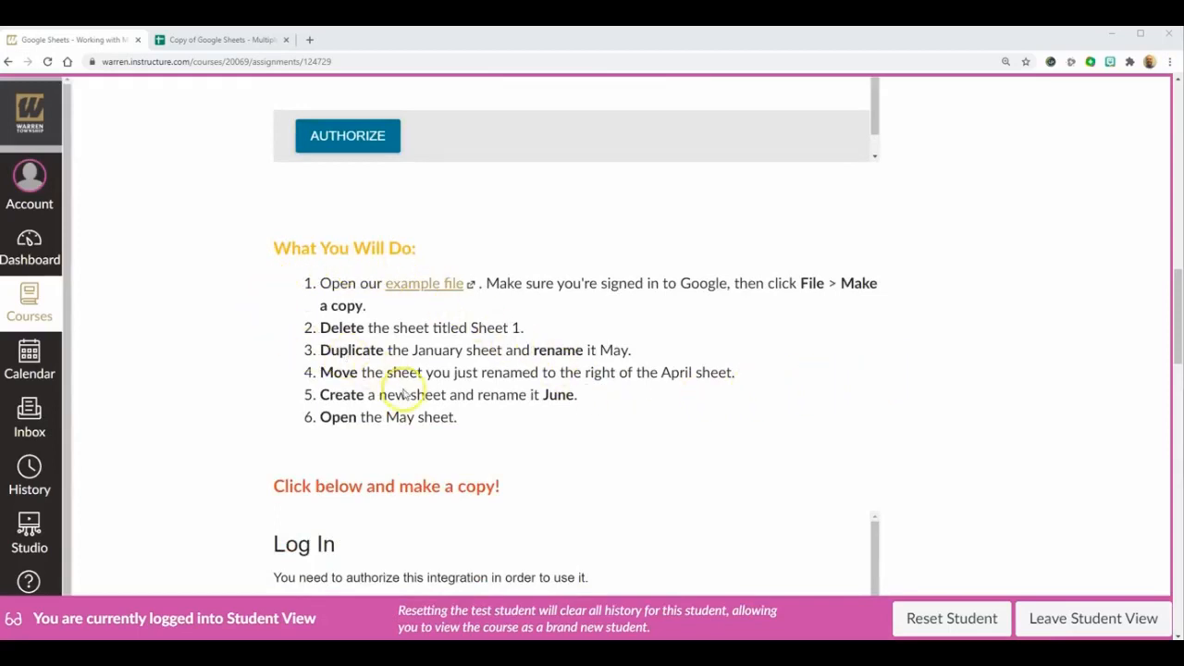
pyautogui.moveTo(467, 433)
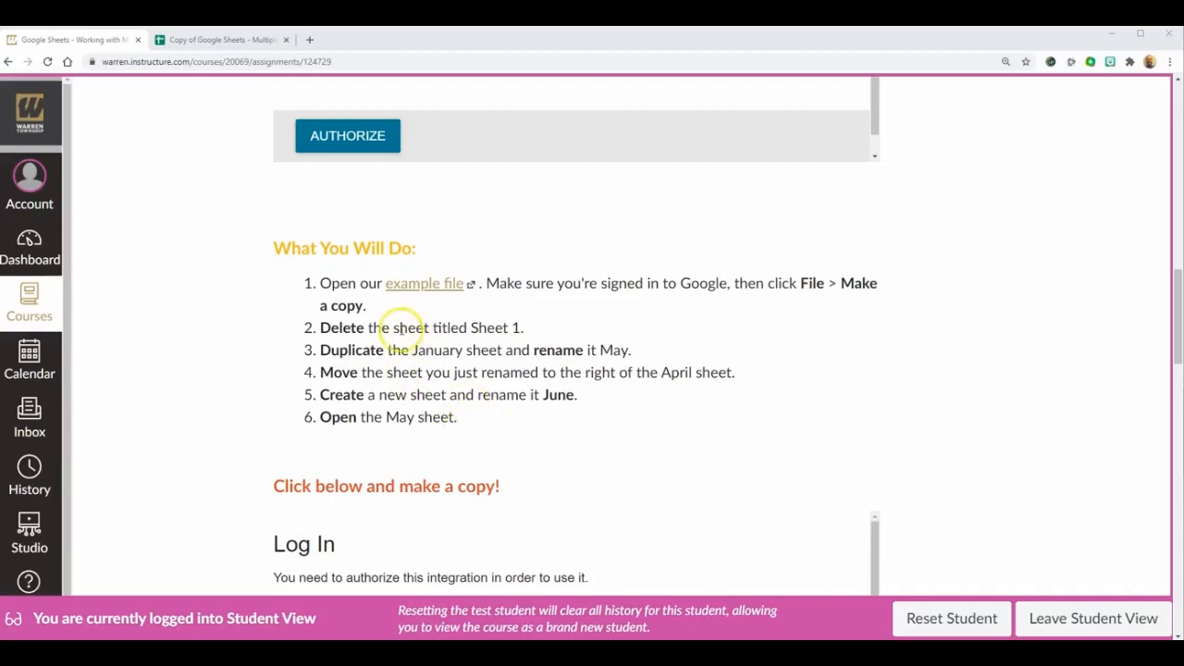
pyautogui.moveTo(429, 285)
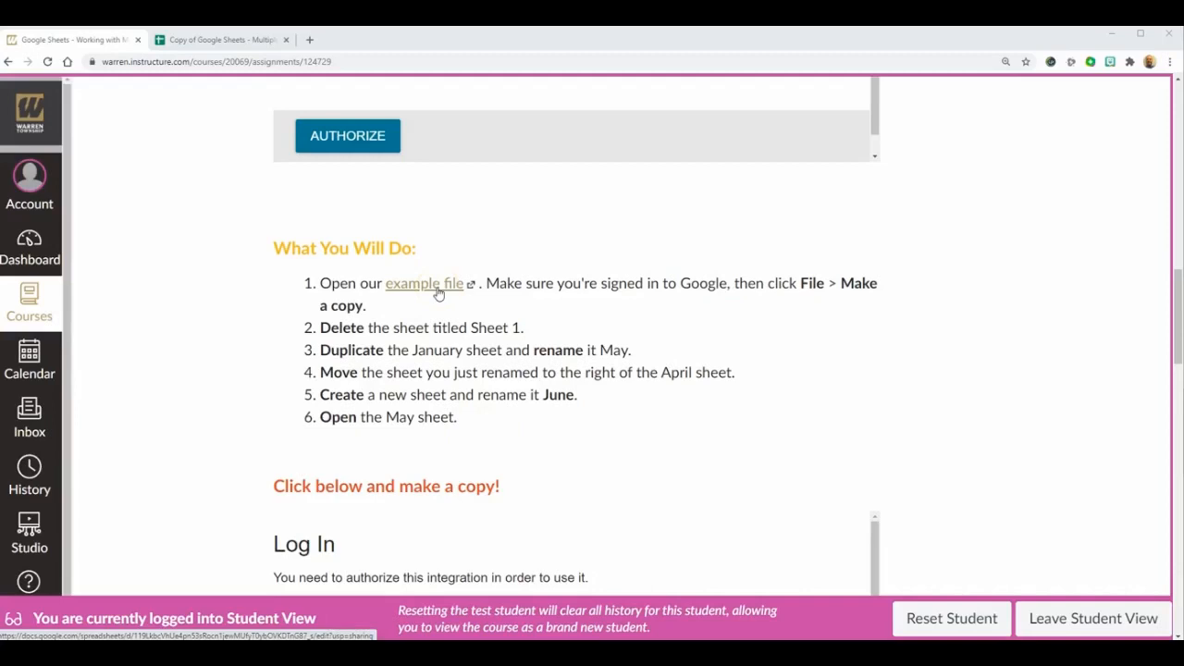
pyautogui.scroll(-3)
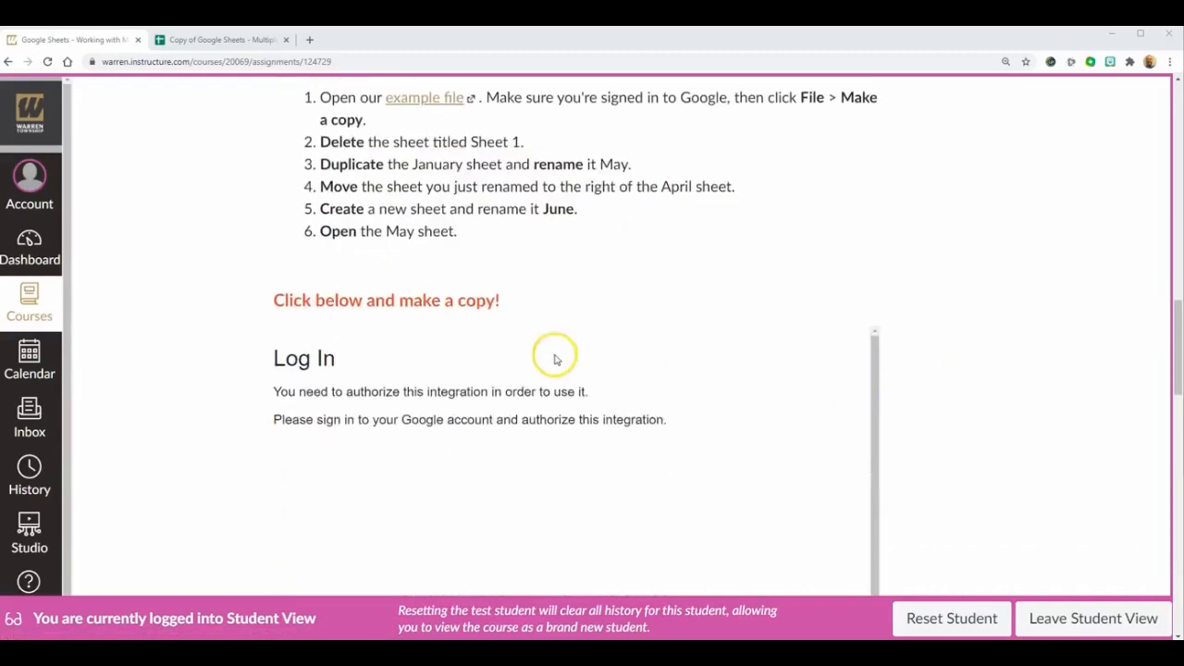
pyautogui.moveTo(509, 409)
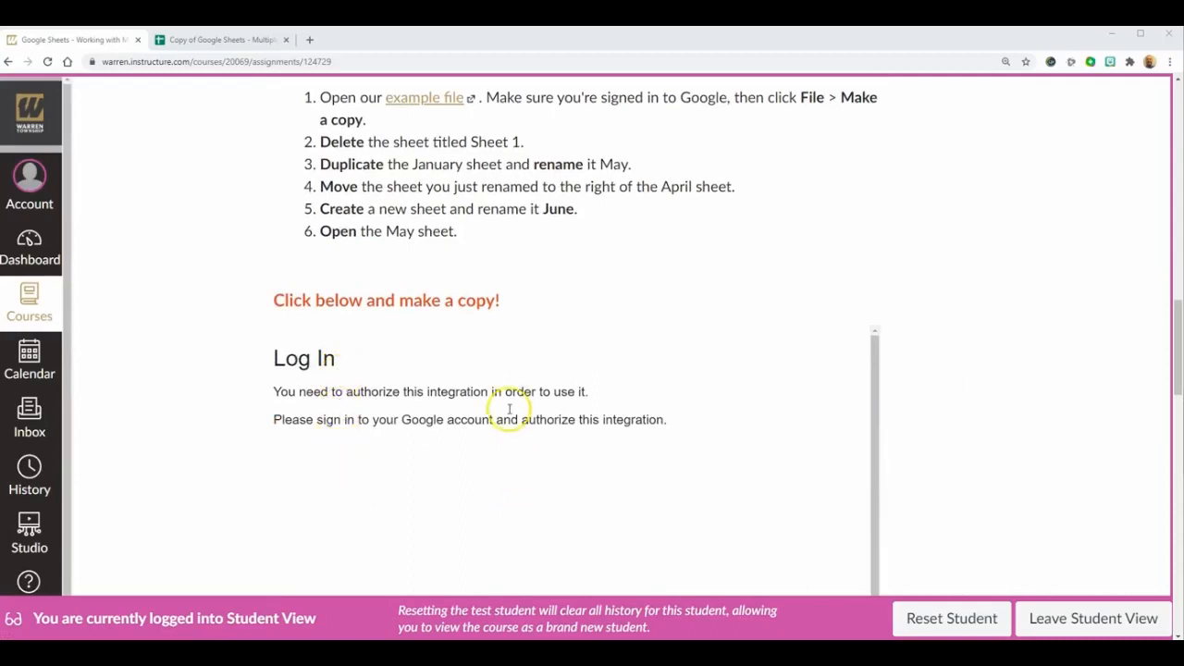
pyautogui.moveTo(454, 489)
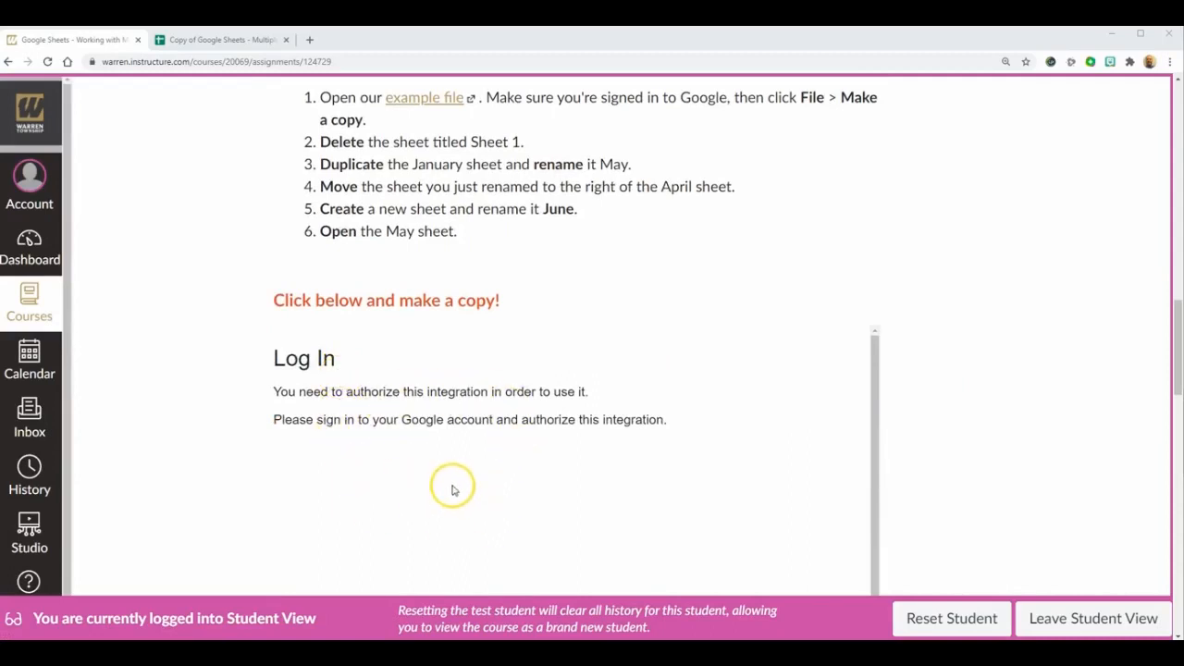
pyautogui.moveTo(266, 293)
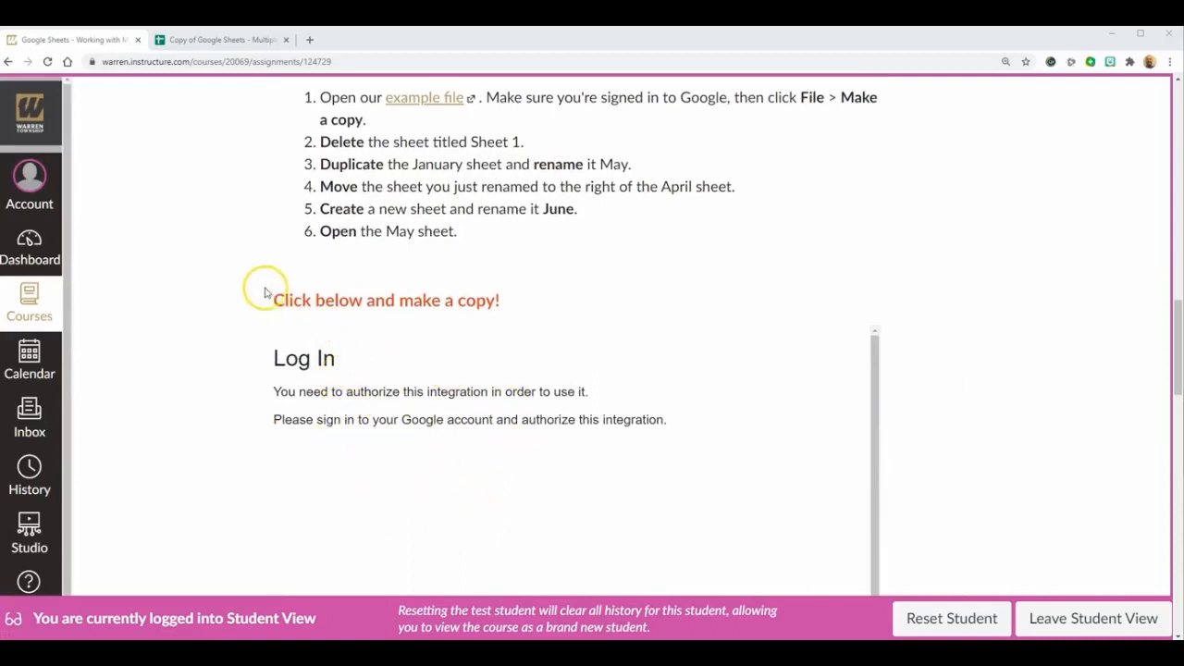
pyautogui.scroll(3)
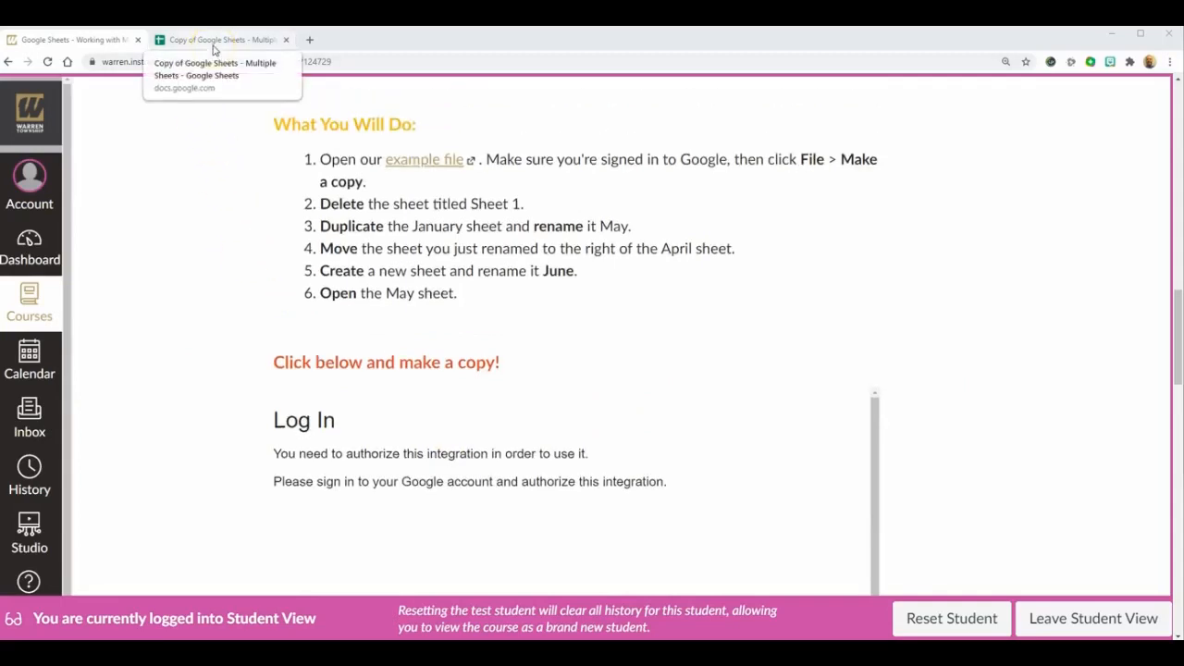
pyautogui.click(220, 38)
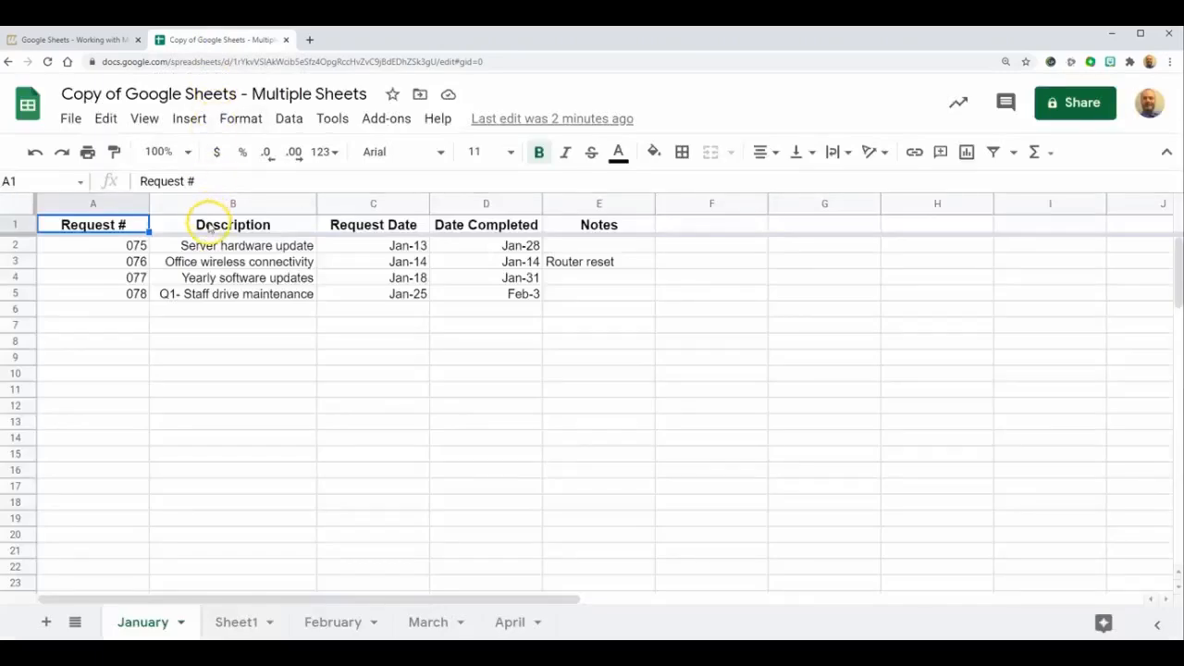
pyautogui.moveTo(202, 278)
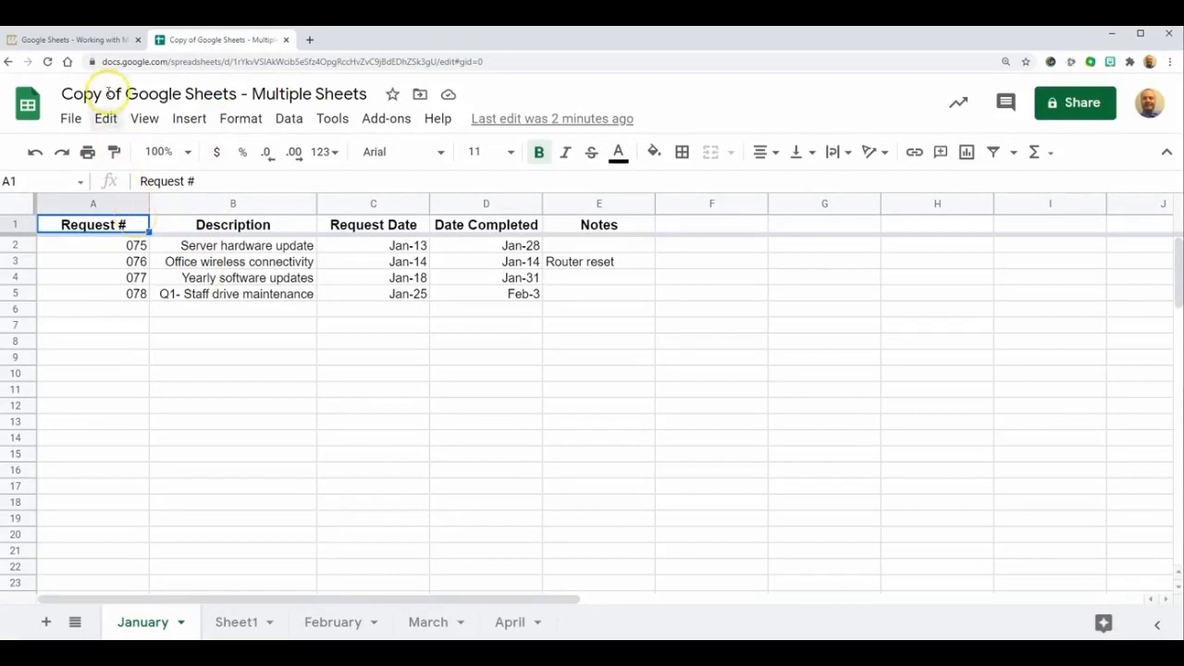
pyautogui.click(72, 39)
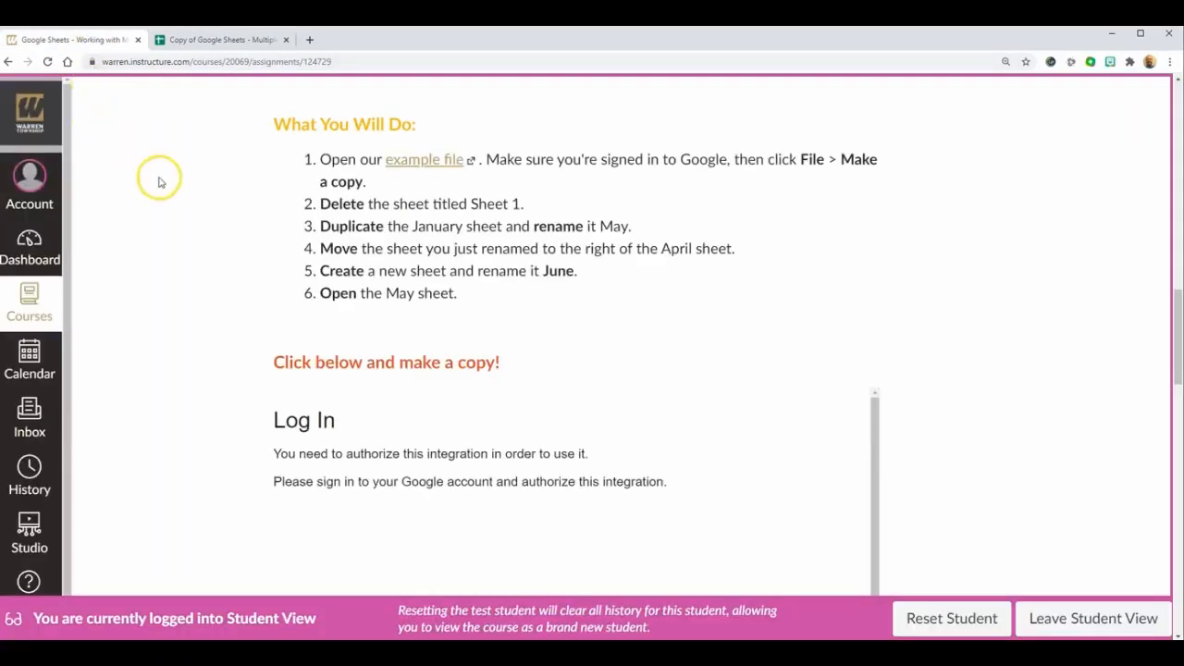
pyautogui.moveTo(350, 196)
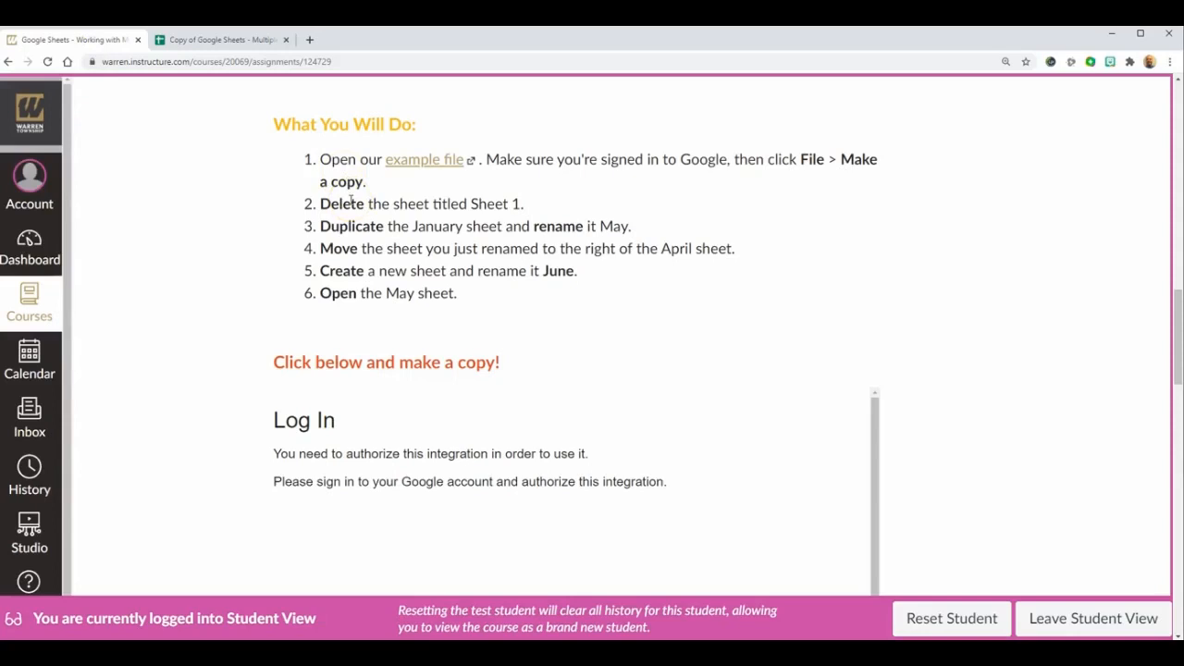
pyautogui.click(220, 39)
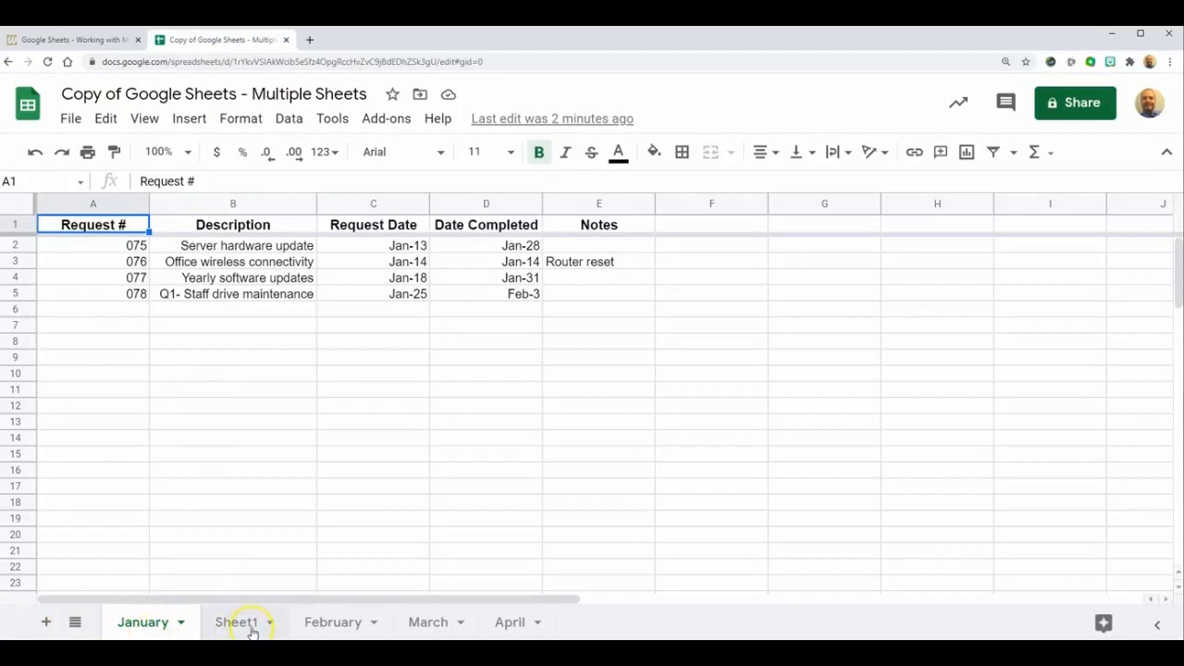
pyautogui.moveTo(509, 622)
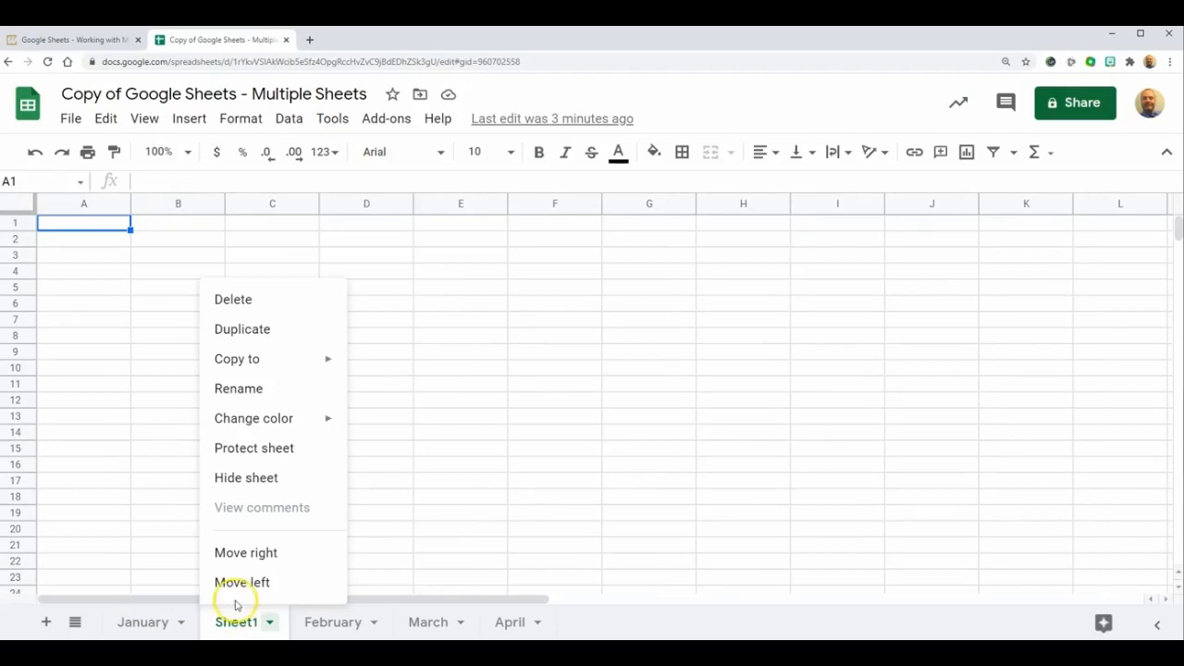
pyautogui.moveTo(259, 300)
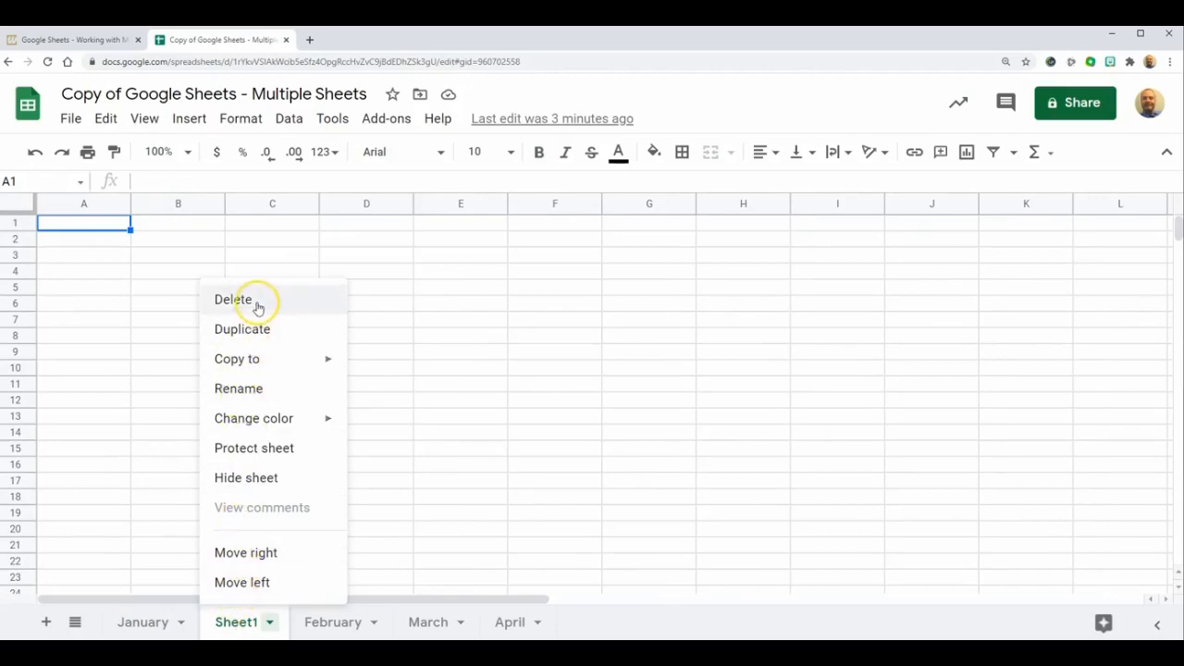
# - Delete the empty Sheet1, leaving January through April
pyautogui.click(233, 299)
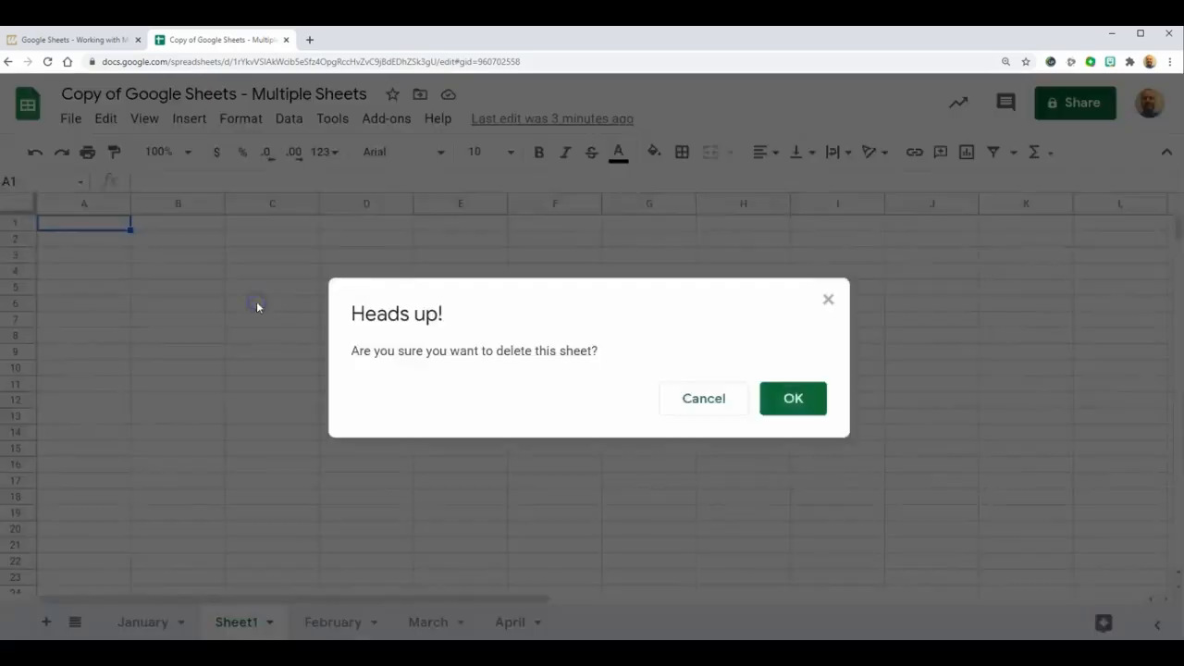
pyautogui.moveTo(270, 348)
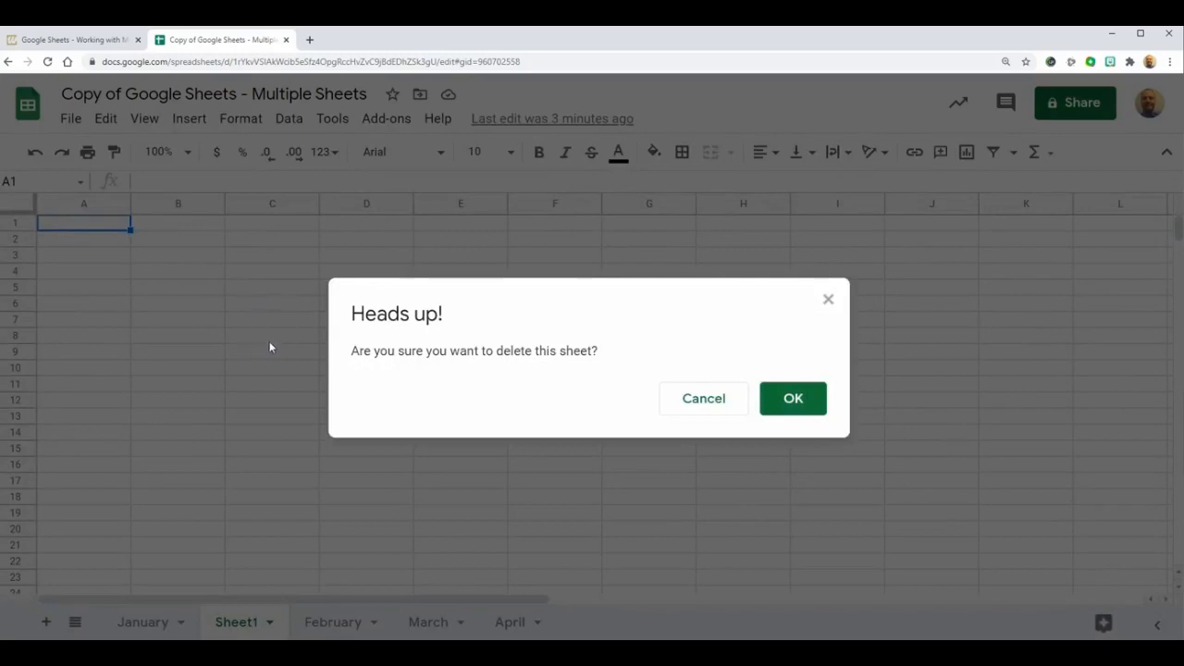
pyautogui.moveTo(800, 433)
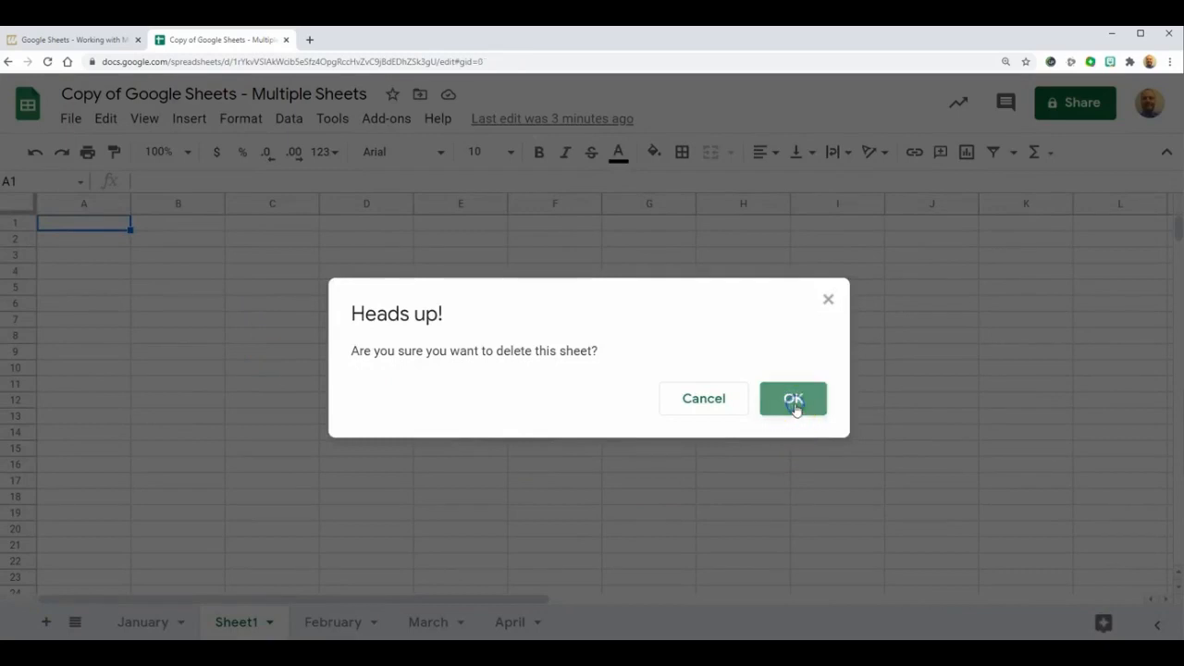
pyautogui.click(792, 398)
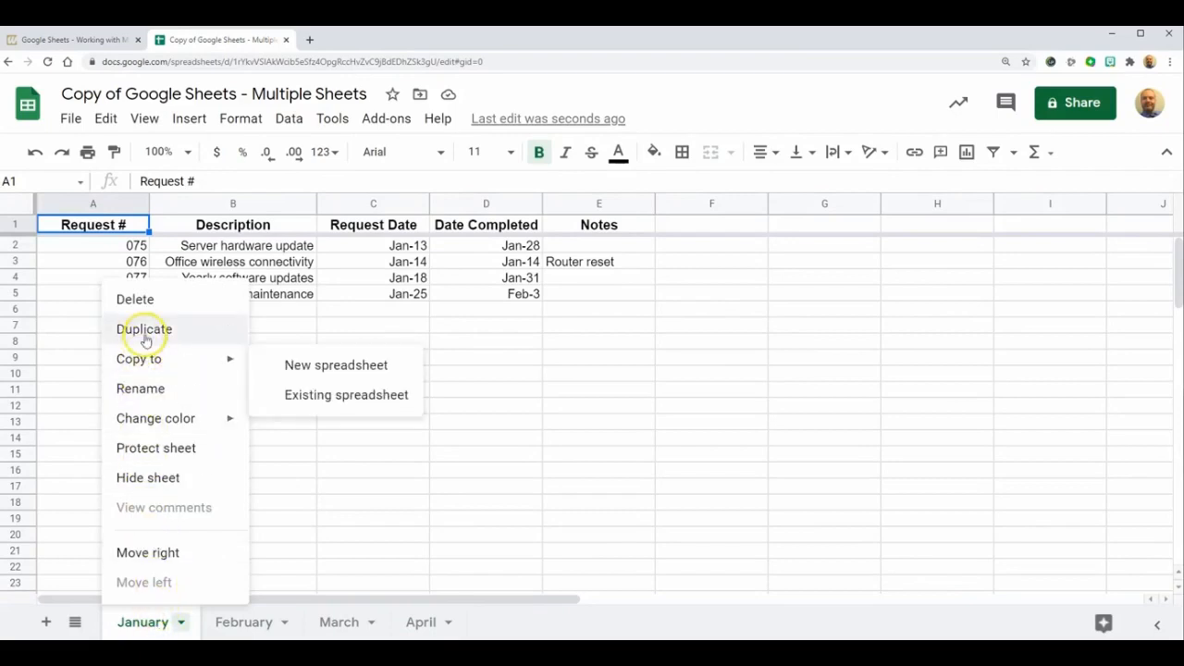
# - Duplicate the January sheet and rename the copy May
pyautogui.click(145, 329)
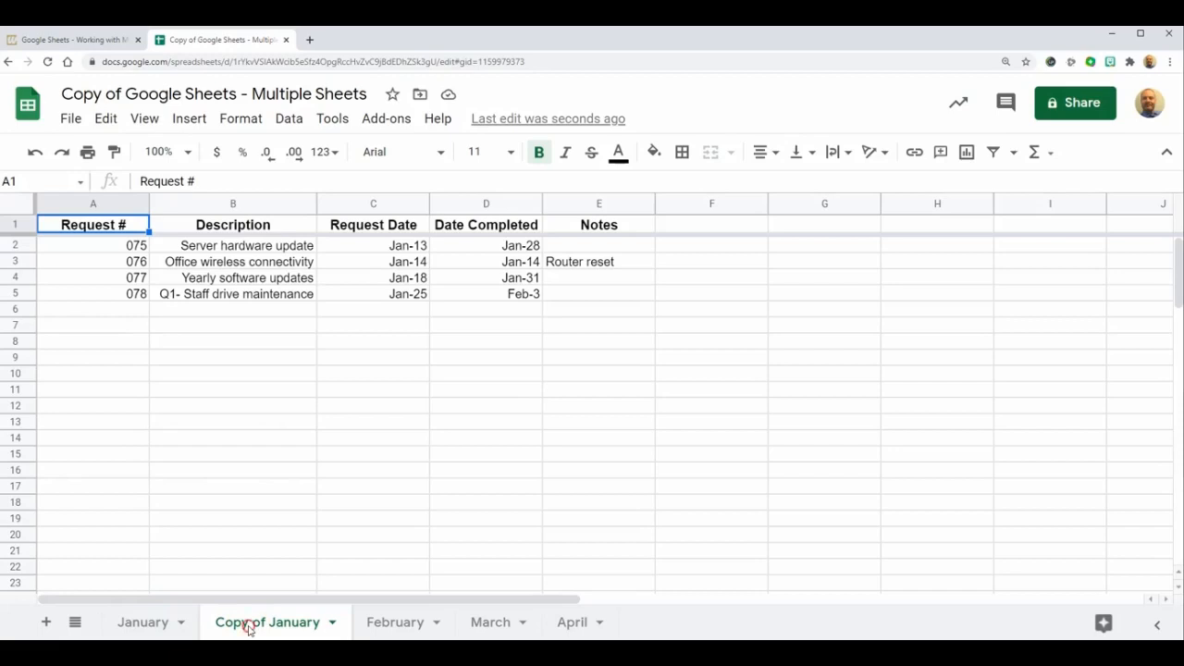
pyautogui.rightClick(266, 622)
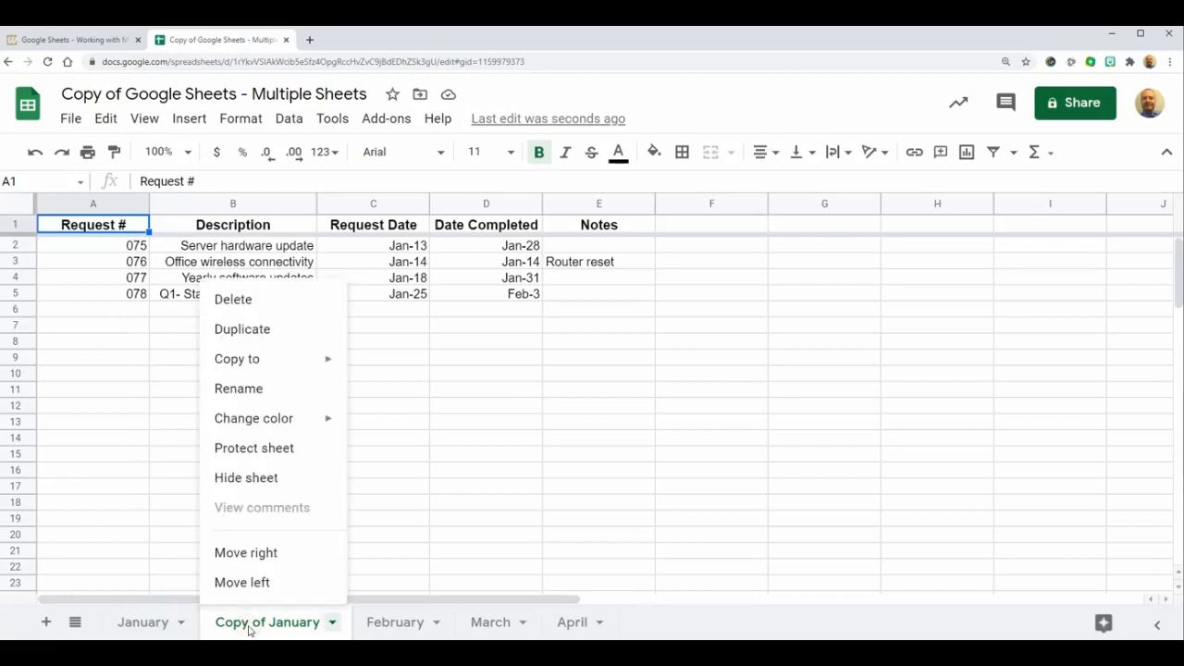
pyautogui.moveTo(239, 389)
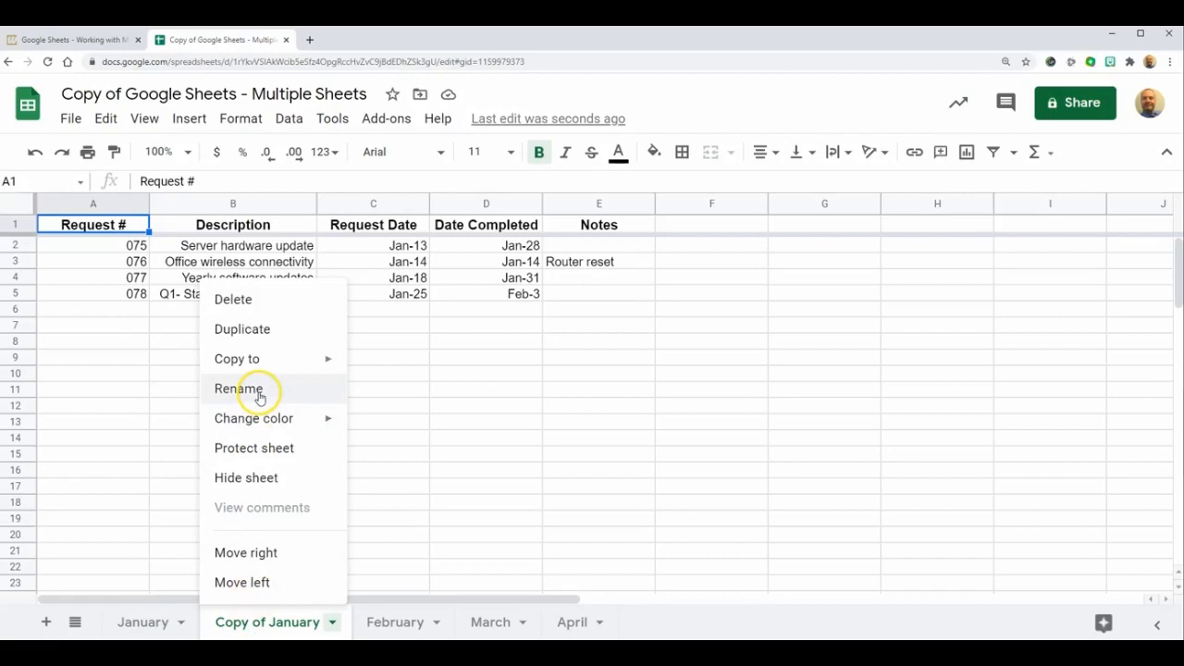
pyautogui.click(238, 389)
pyautogui.write('Ma')
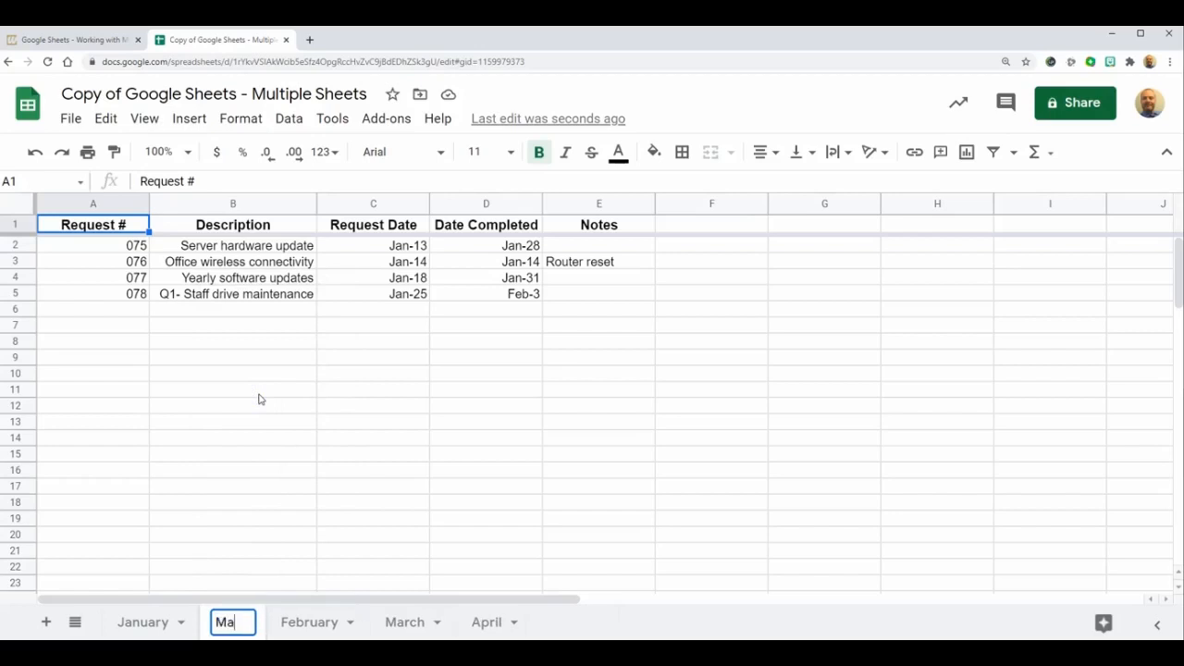
pyautogui.write('y')
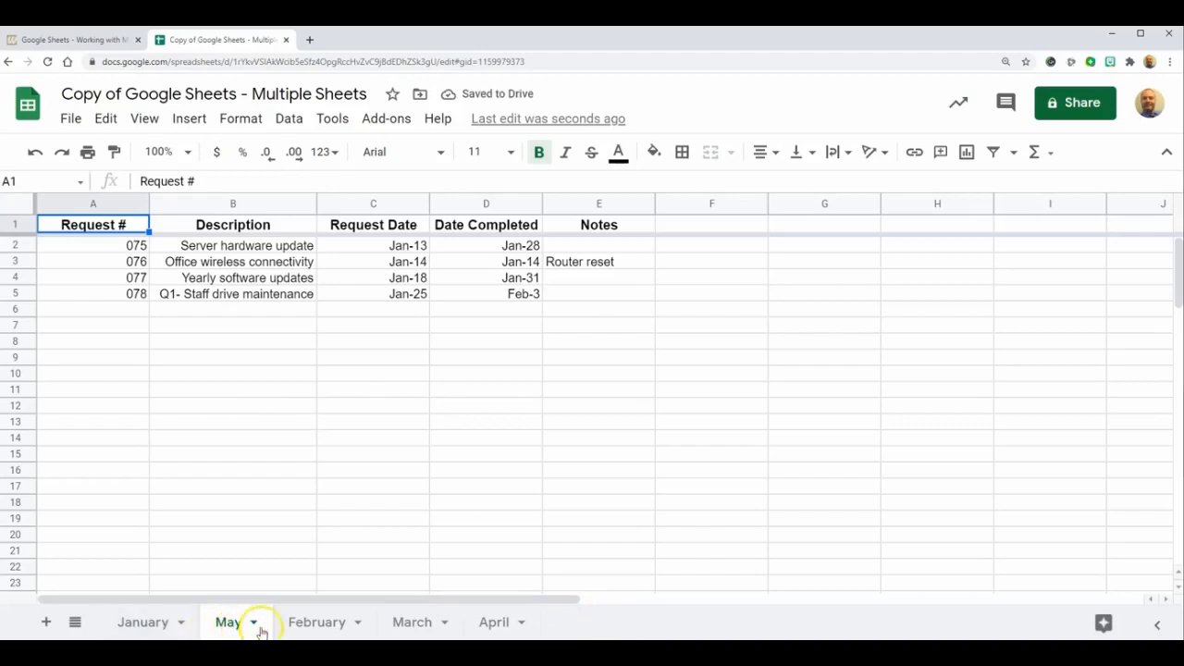
pyautogui.moveTo(429, 622)
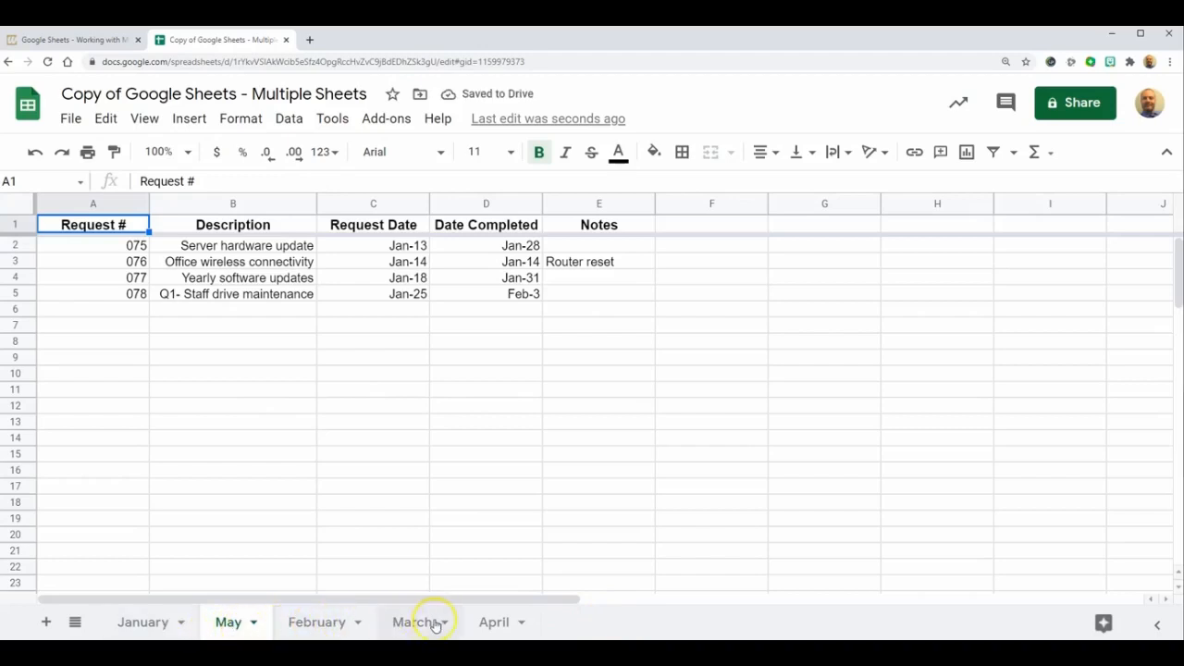
pyautogui.moveTo(481, 622)
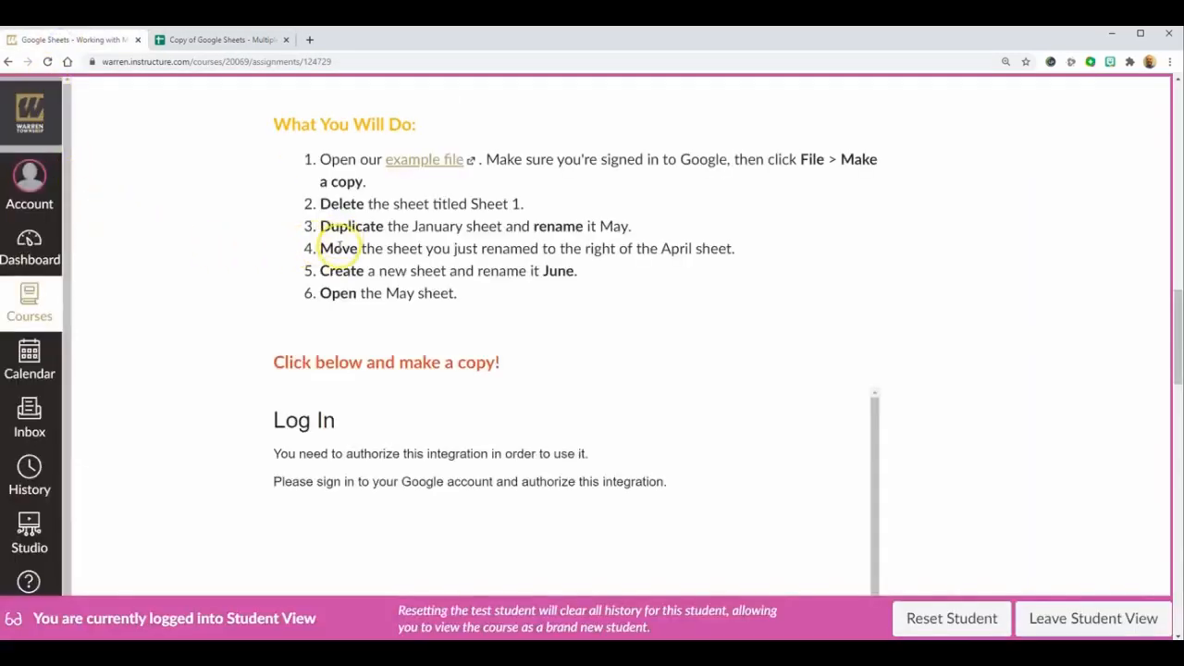
pyautogui.moveTo(341, 248)
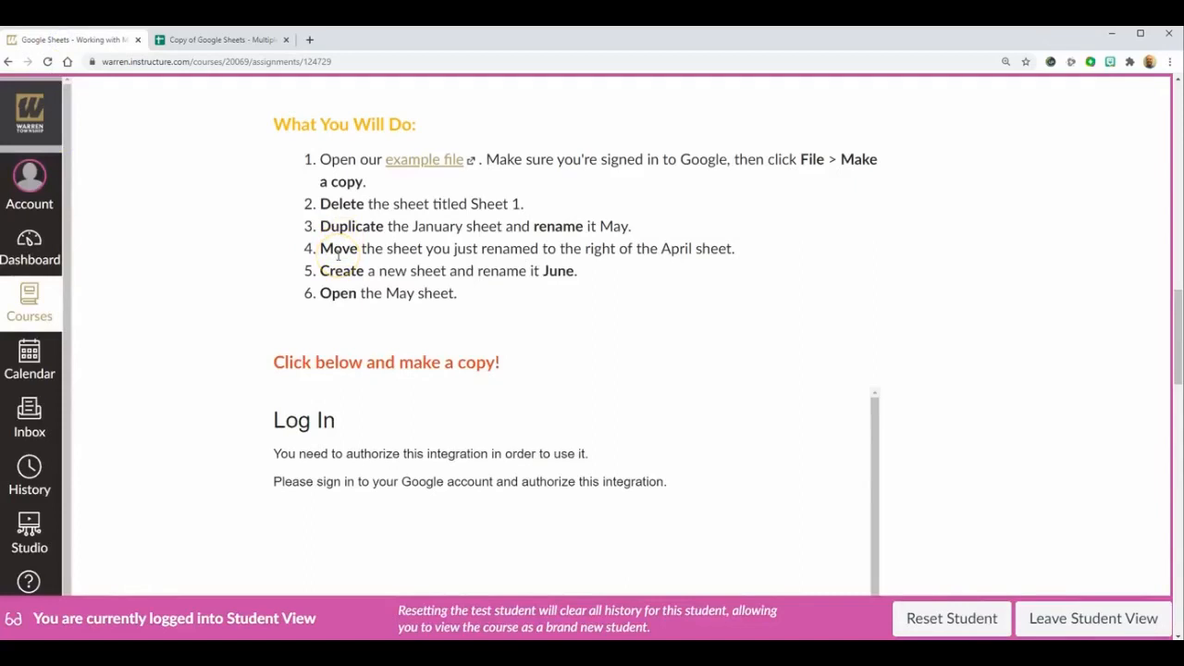
pyautogui.moveTo(222, 41)
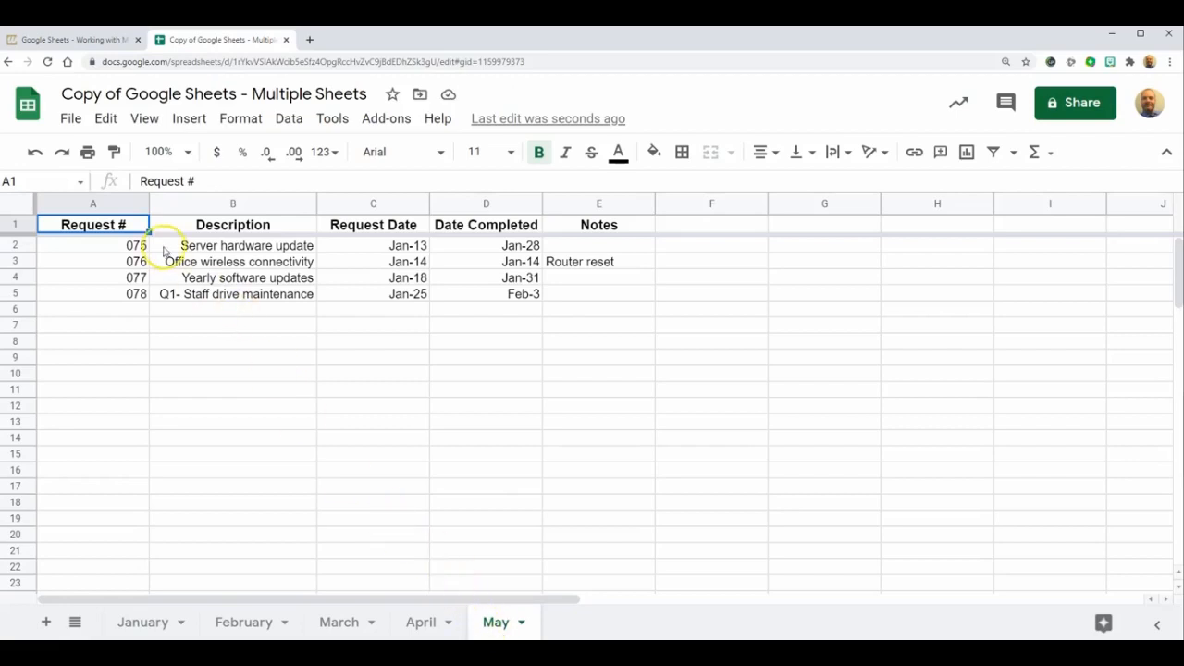
# - Move the May sheet after April, then return to the Canvas task list
pyautogui.click(74, 39)
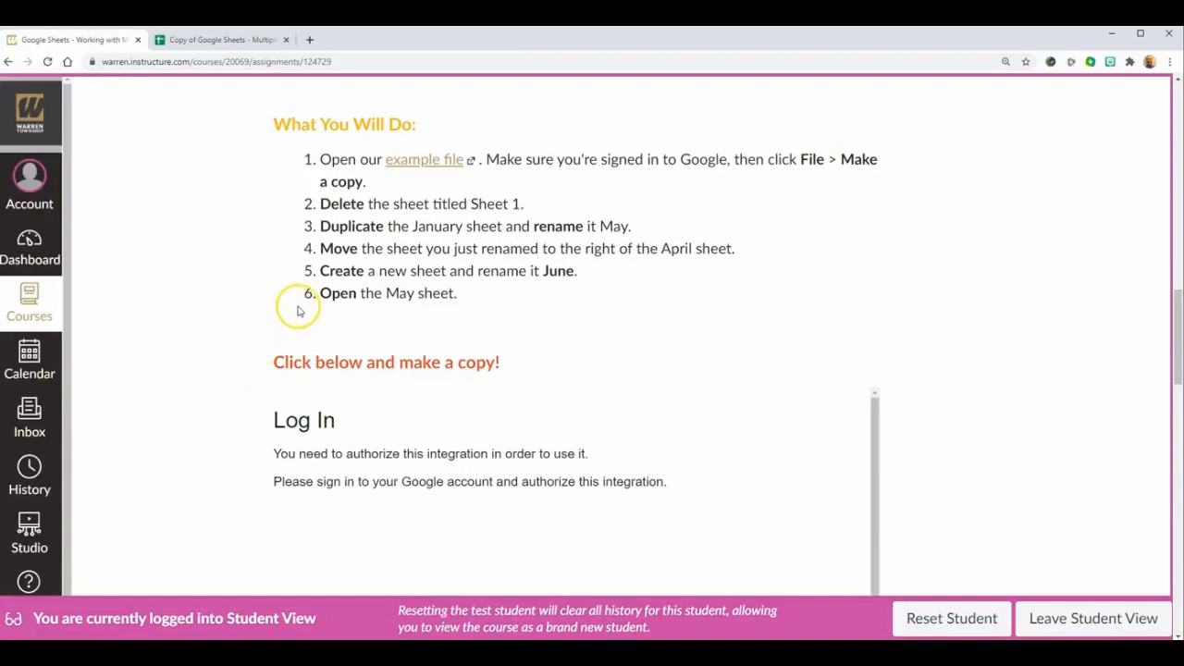
pyautogui.moveTo(322, 285)
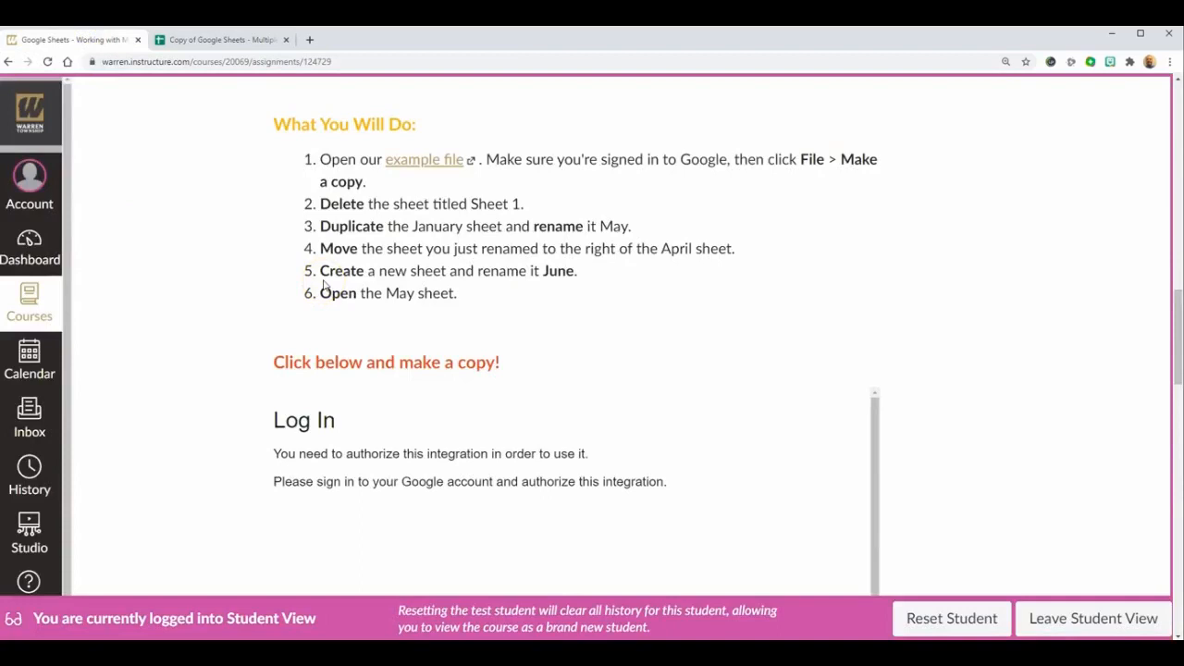
pyautogui.moveTo(220, 126)
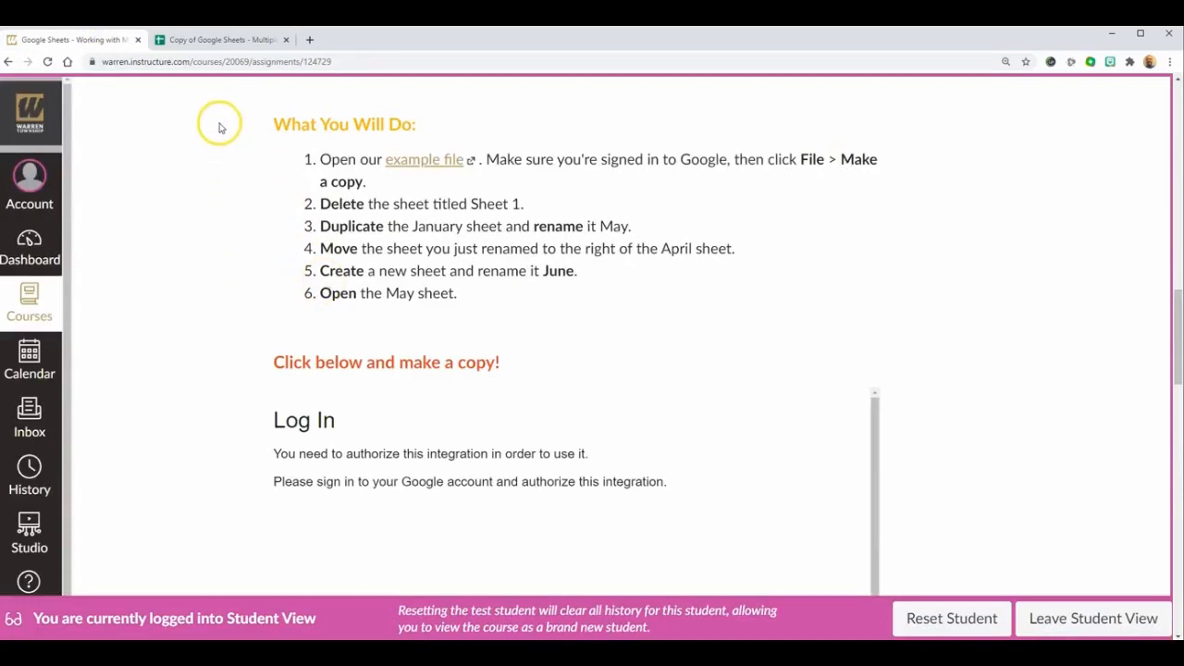
# - Return from the Canvas steps to the workbook with sheets January through May
pyautogui.click(218, 39)
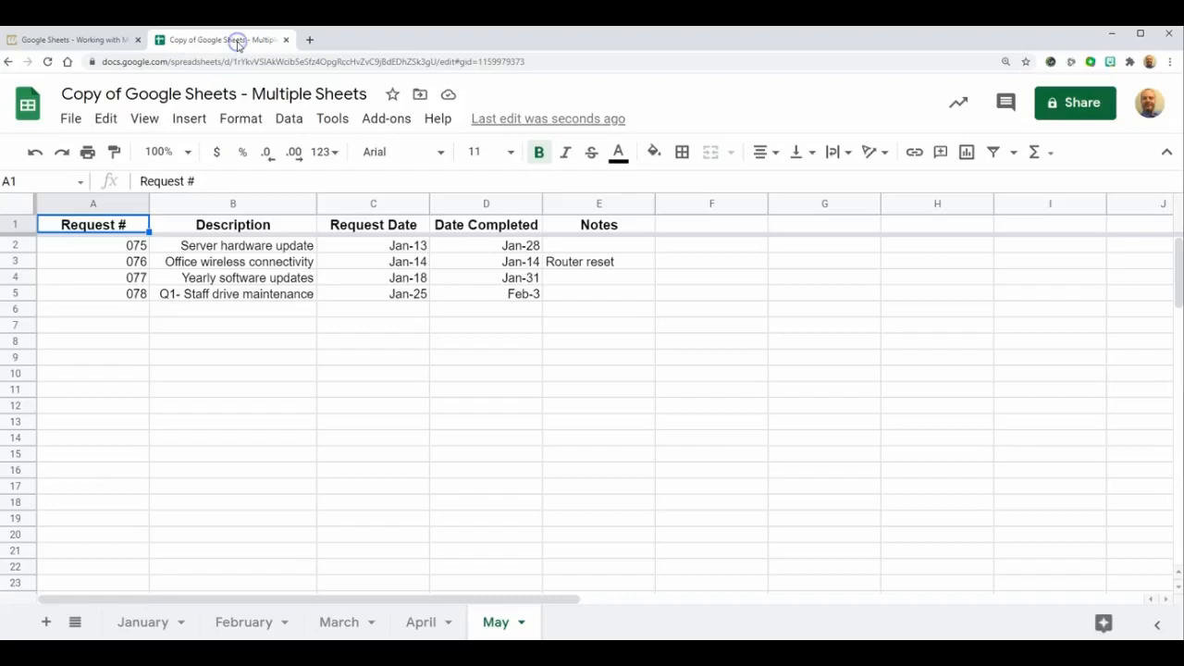
pyautogui.moveTo(111, 433)
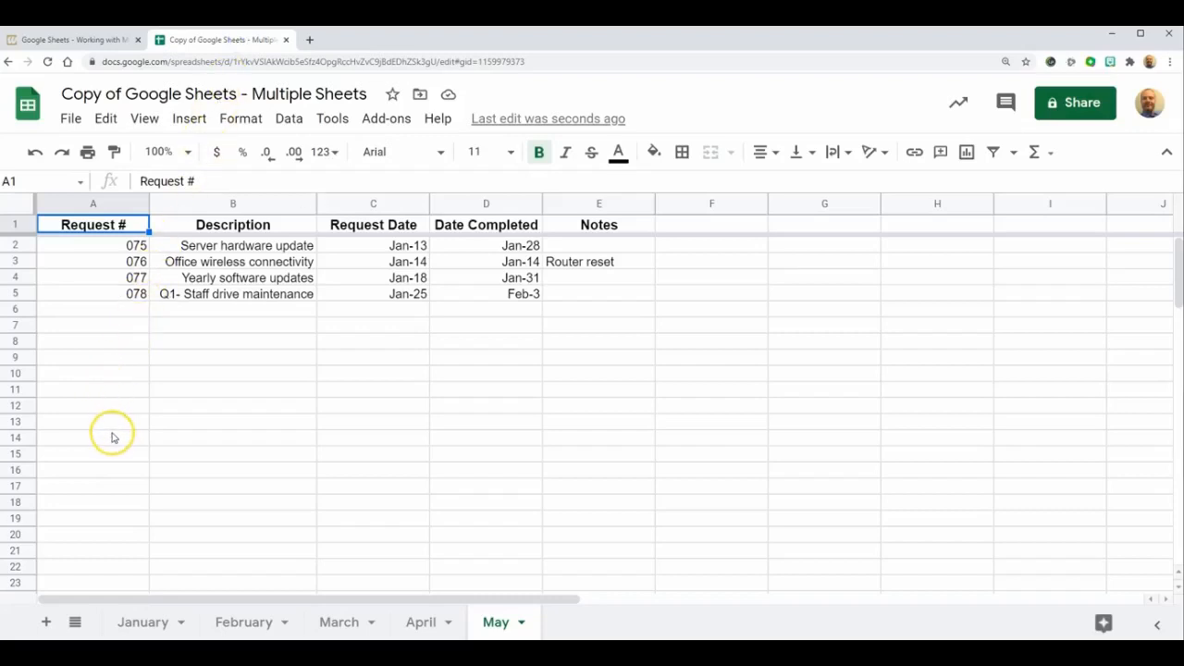
pyautogui.moveTo(52, 575)
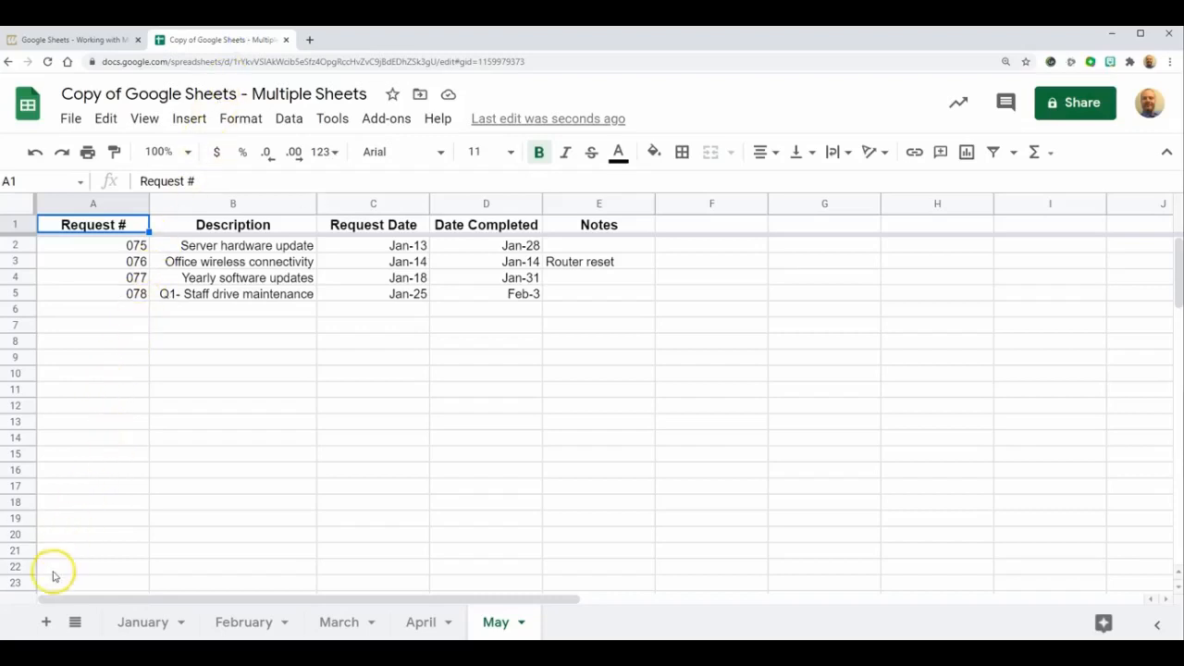
pyautogui.moveTo(42, 622)
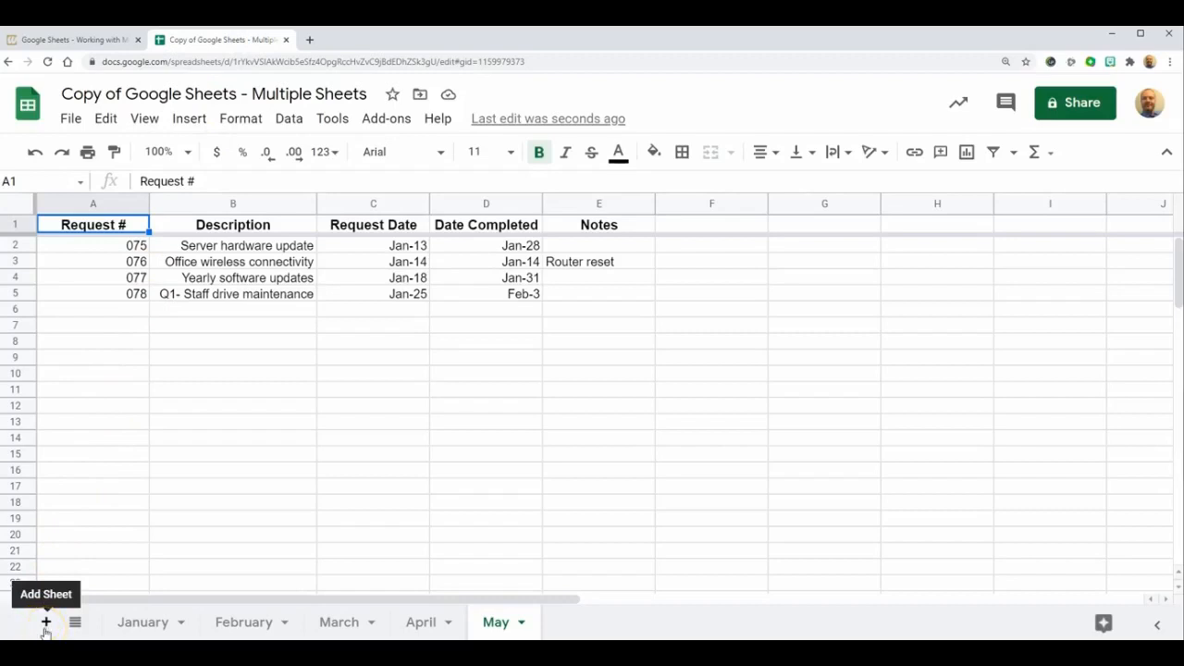
# - Add a new blank sheet after May and rename it June
pyautogui.click(45, 622)
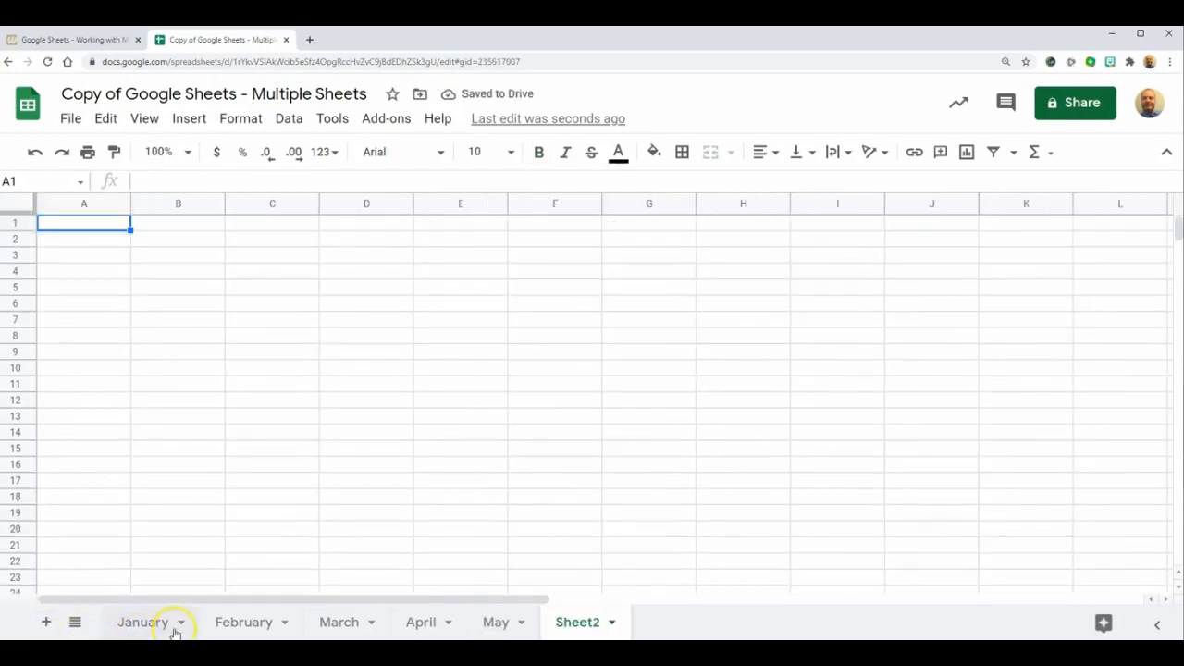
pyautogui.moveTo(399, 629)
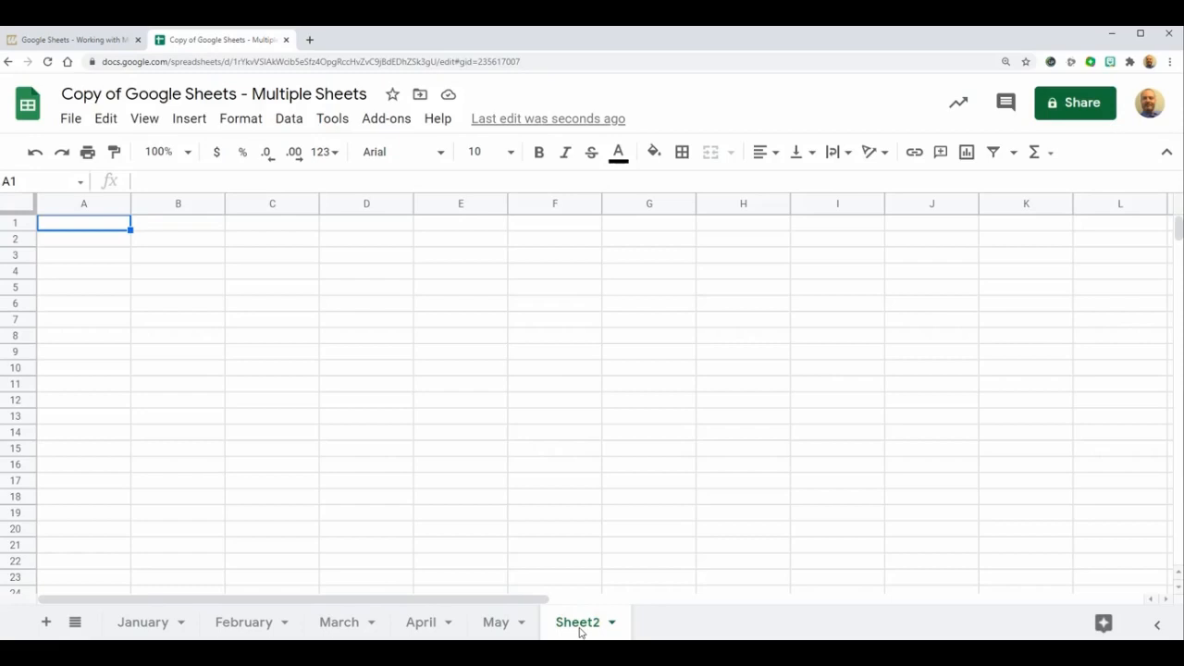
pyautogui.click(611, 622)
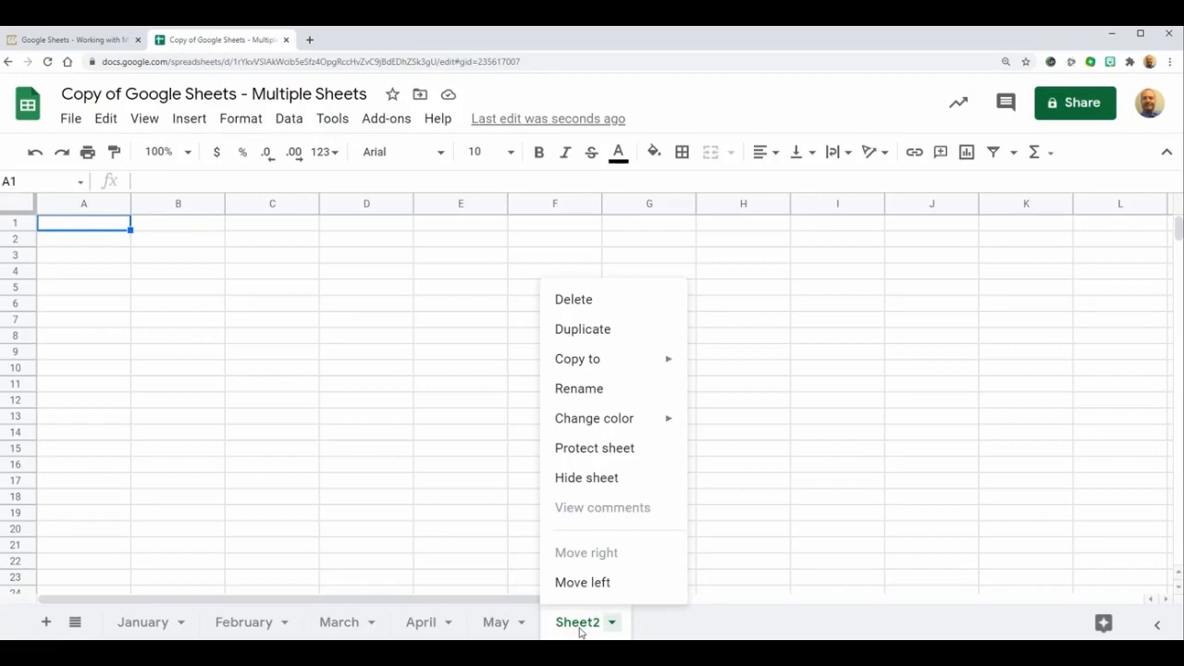
pyautogui.click(579, 389)
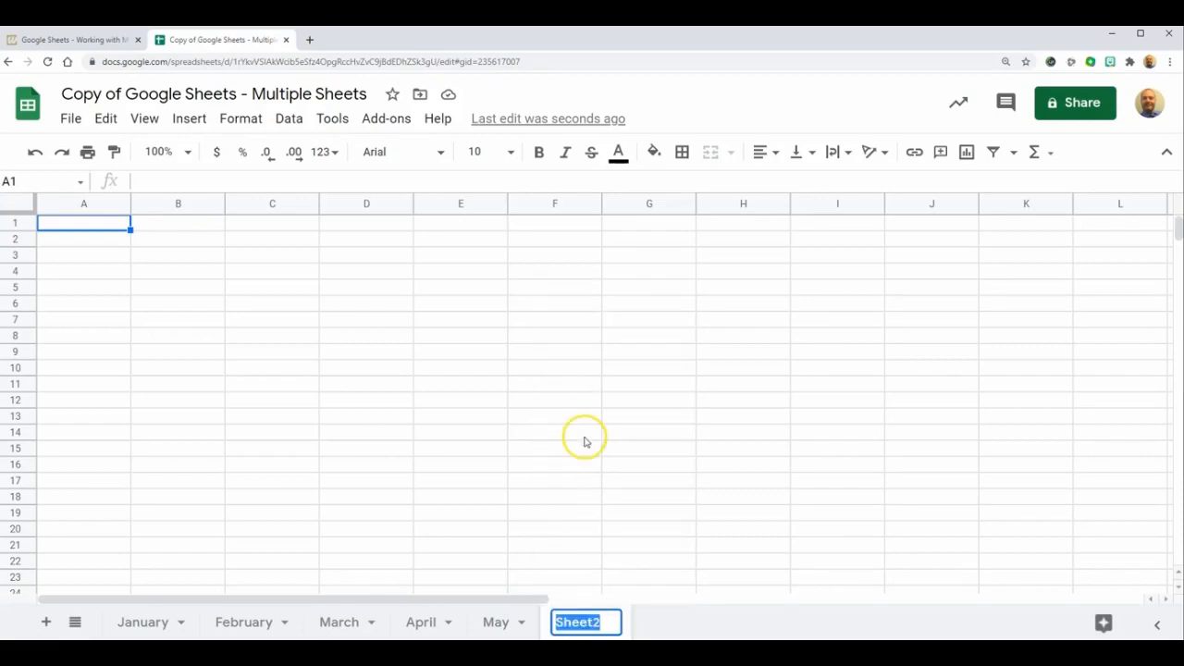
pyautogui.write('Jun')
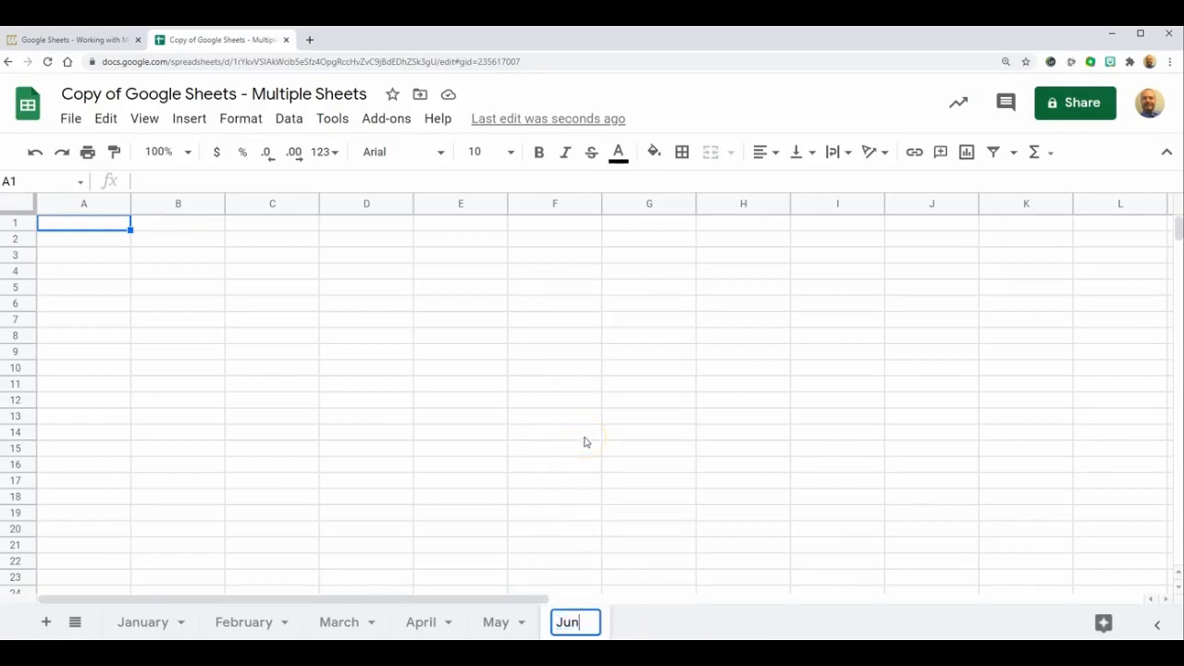
pyautogui.write('e')
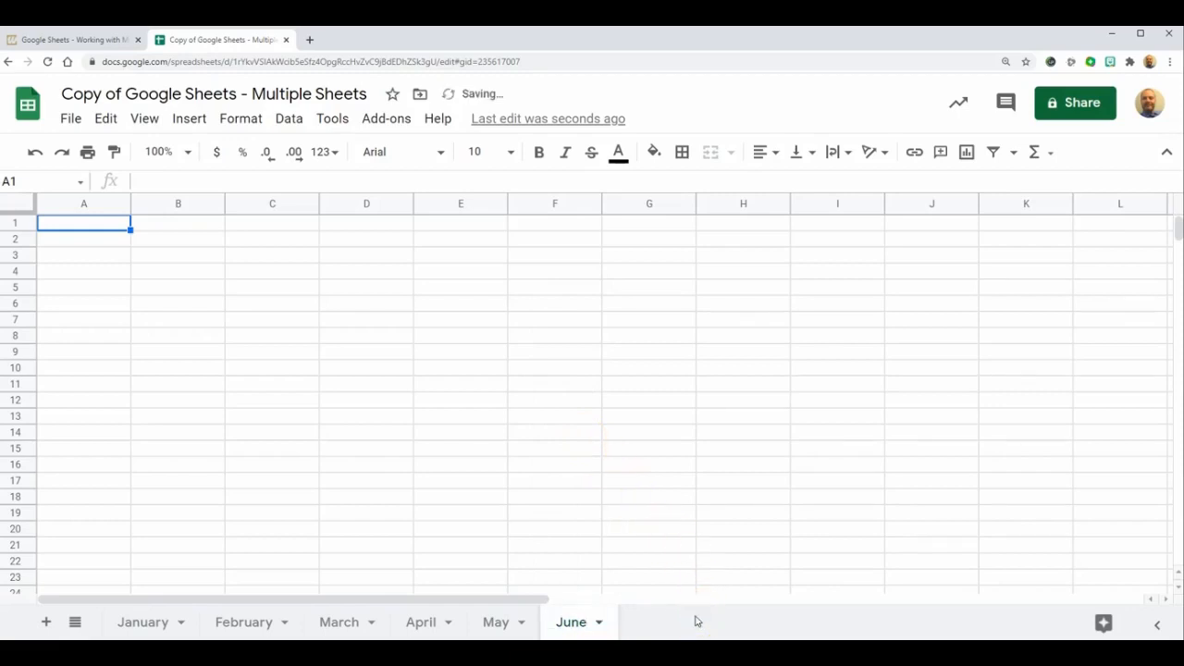
pyautogui.moveTo(144, 346)
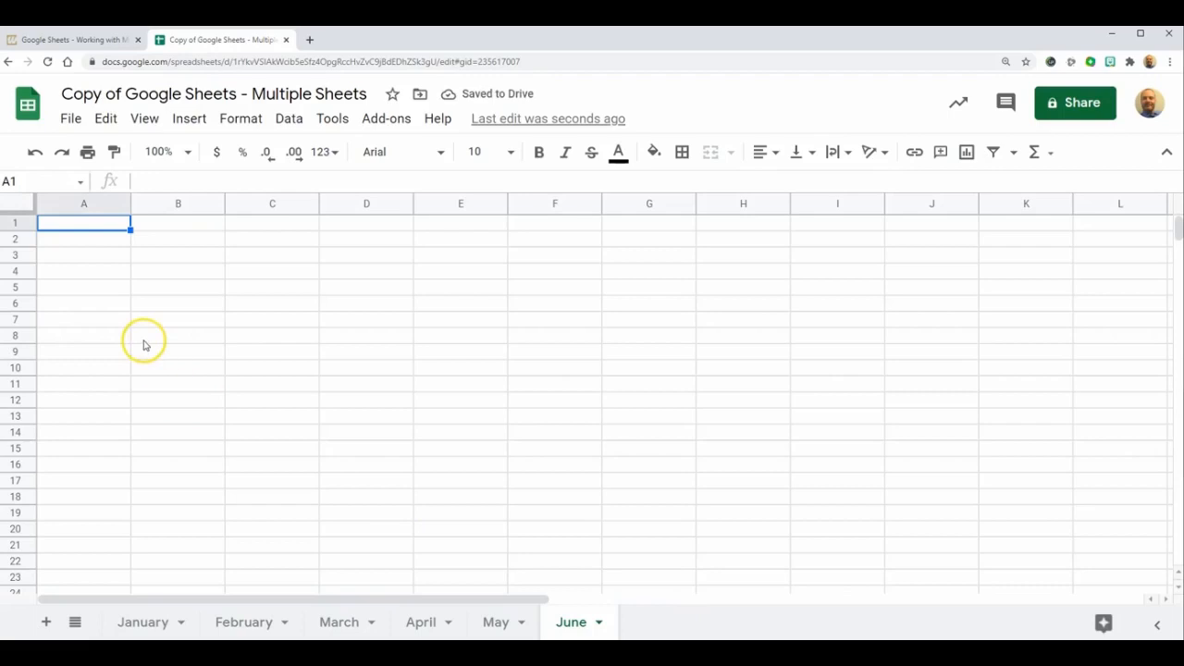
# - Check the assignment steps in Canvas, then switch to the May sheet
pyautogui.click(72, 39)
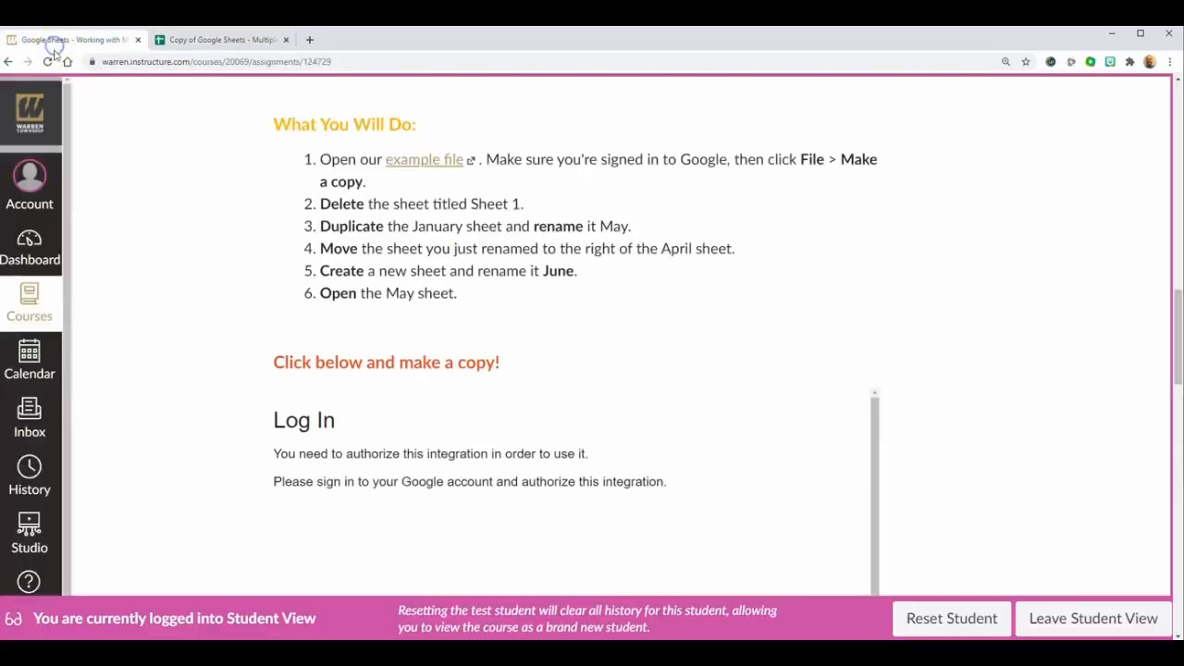
pyautogui.moveTo(303, 298)
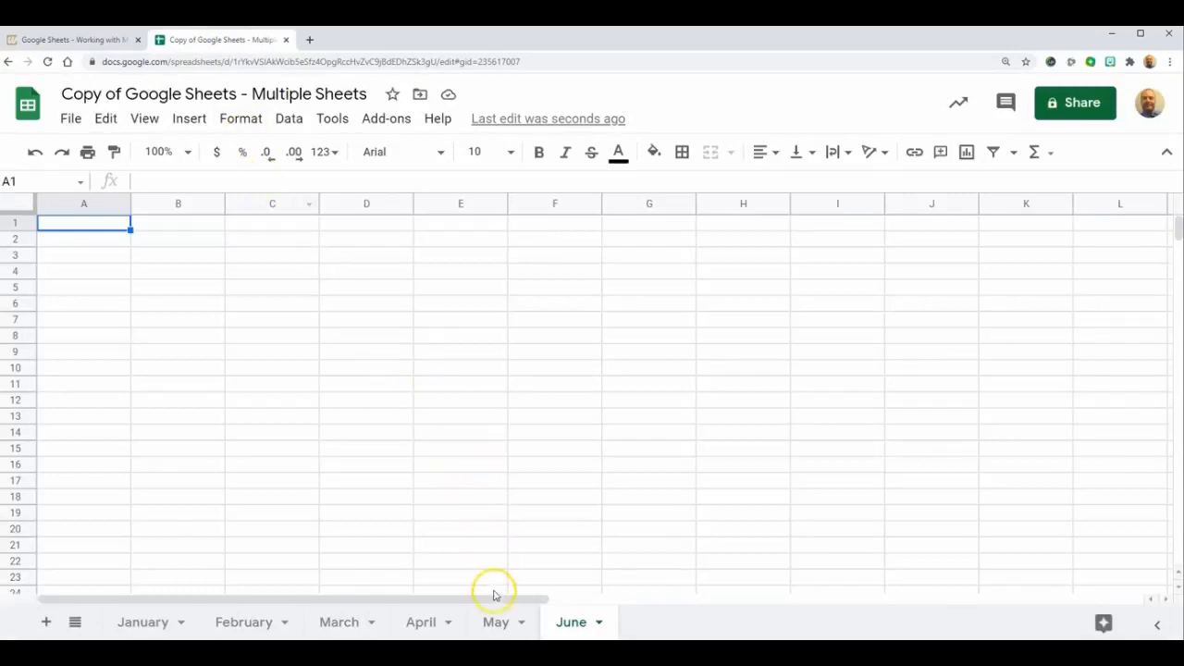
pyautogui.click(496, 622)
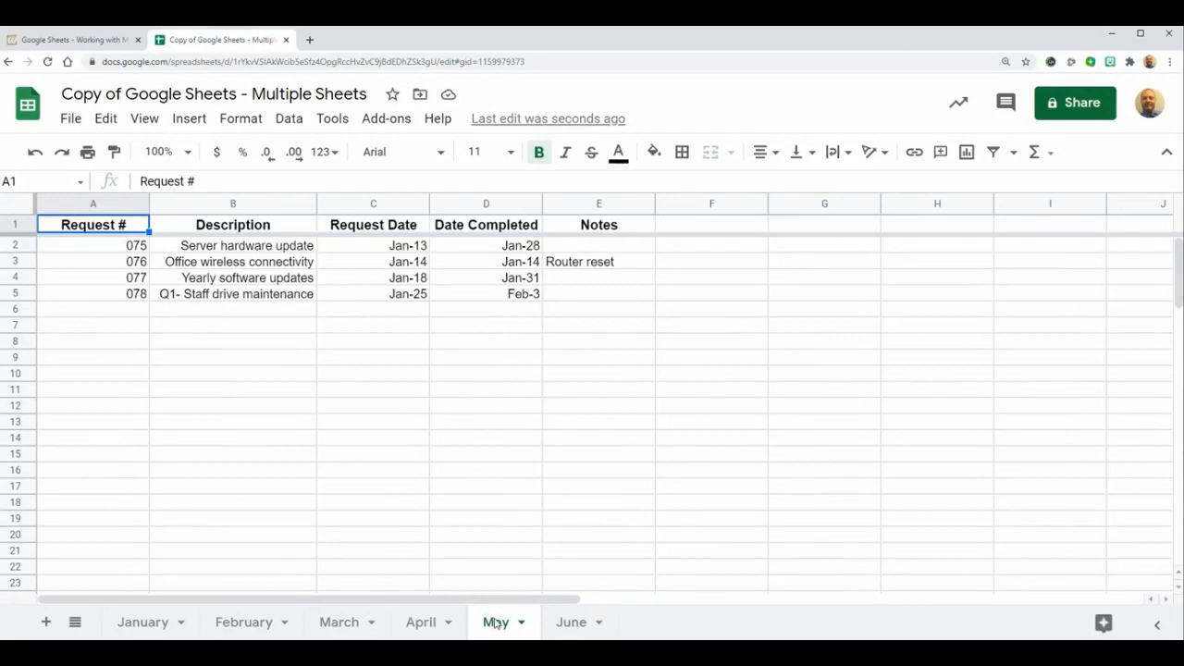
pyautogui.moveTo(354, 507)
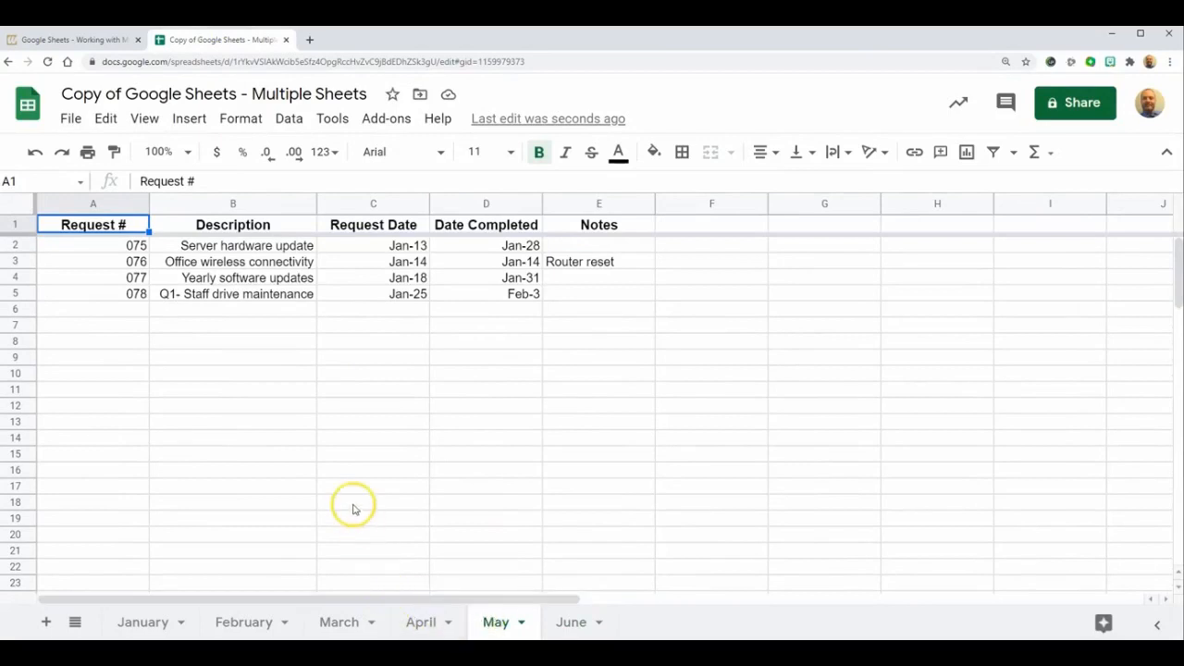
# - Rename the workbook to 'Demo - Google Sheets - Multiple Sheets'
pyautogui.click(215, 92)
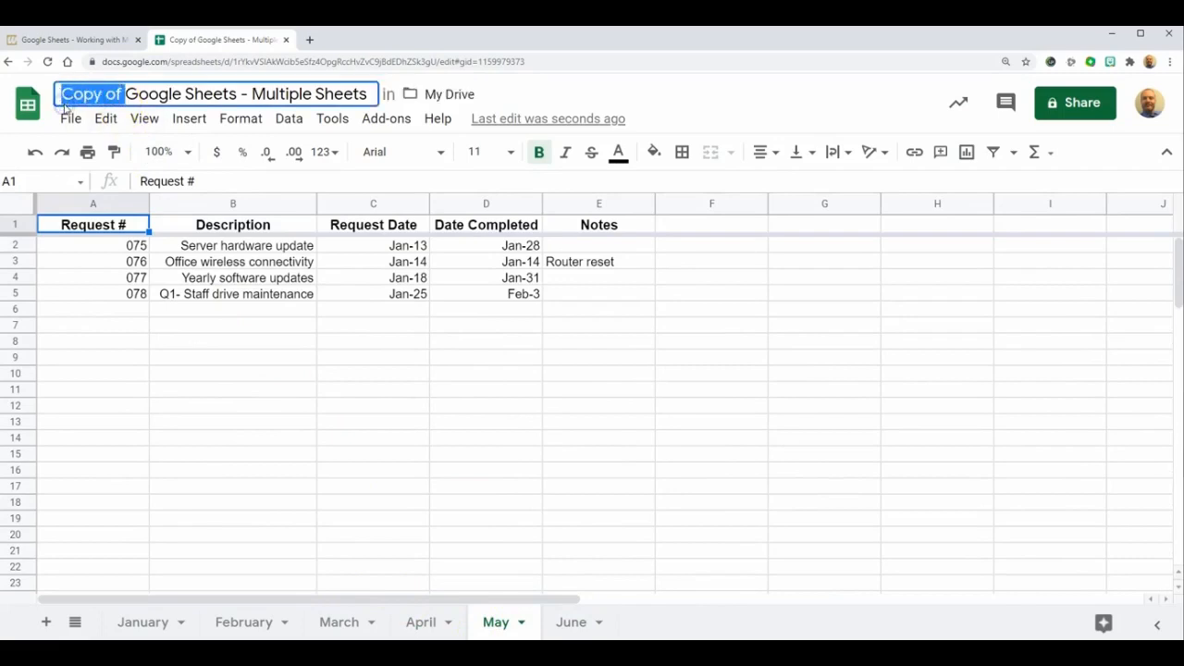
pyautogui.write('Demo')
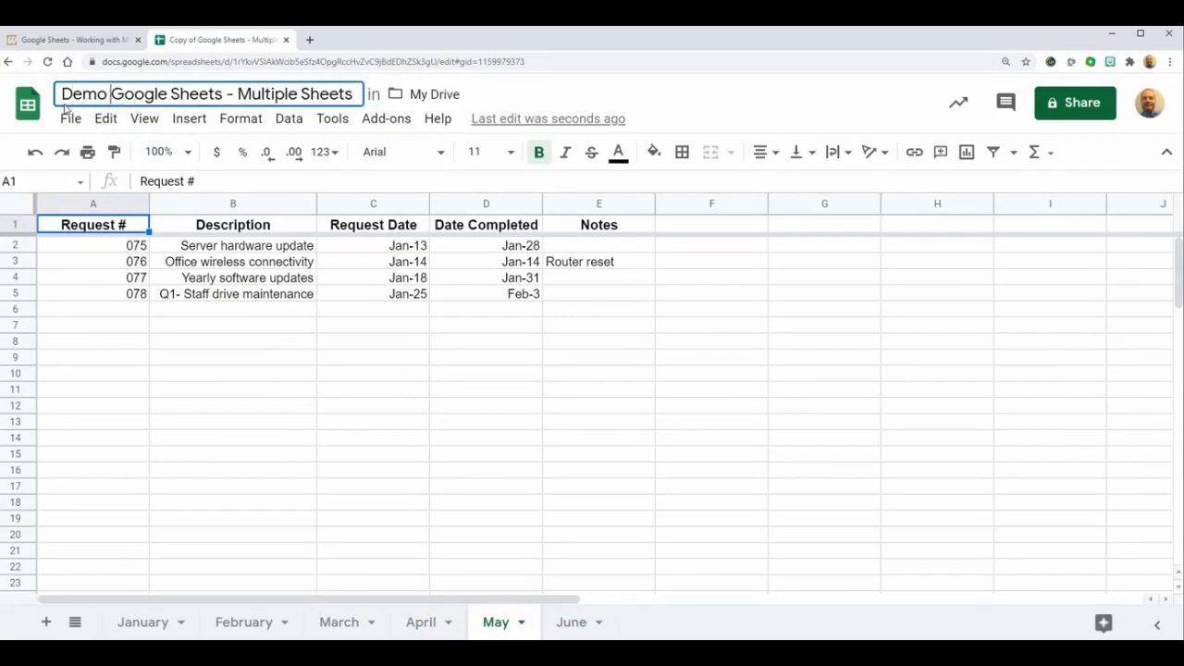
pyautogui.write('-')
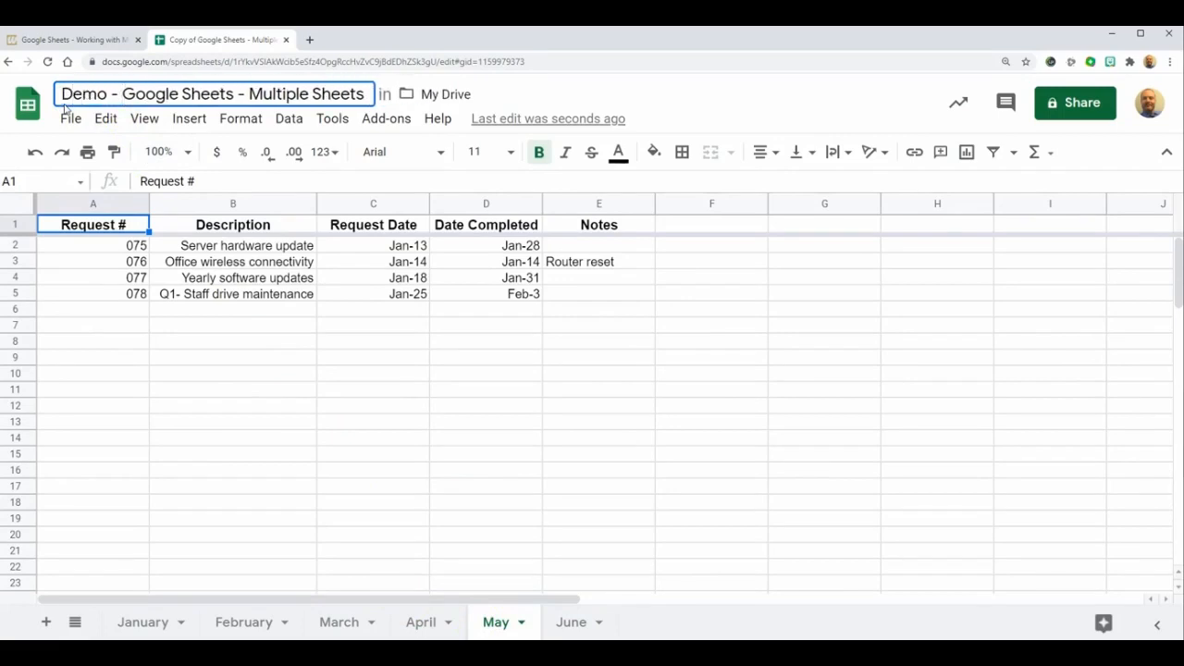
# - Move the workbook from My Drive into the DAR (Demo) folder
pyautogui.click(405, 92)
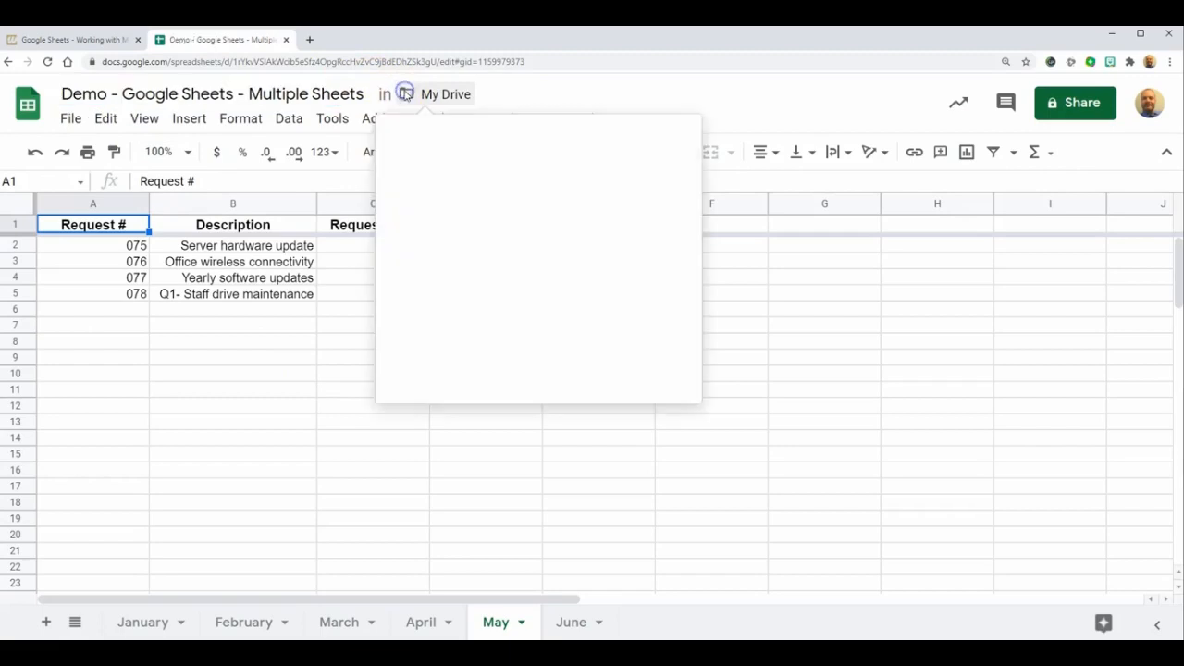
pyautogui.click(404, 92)
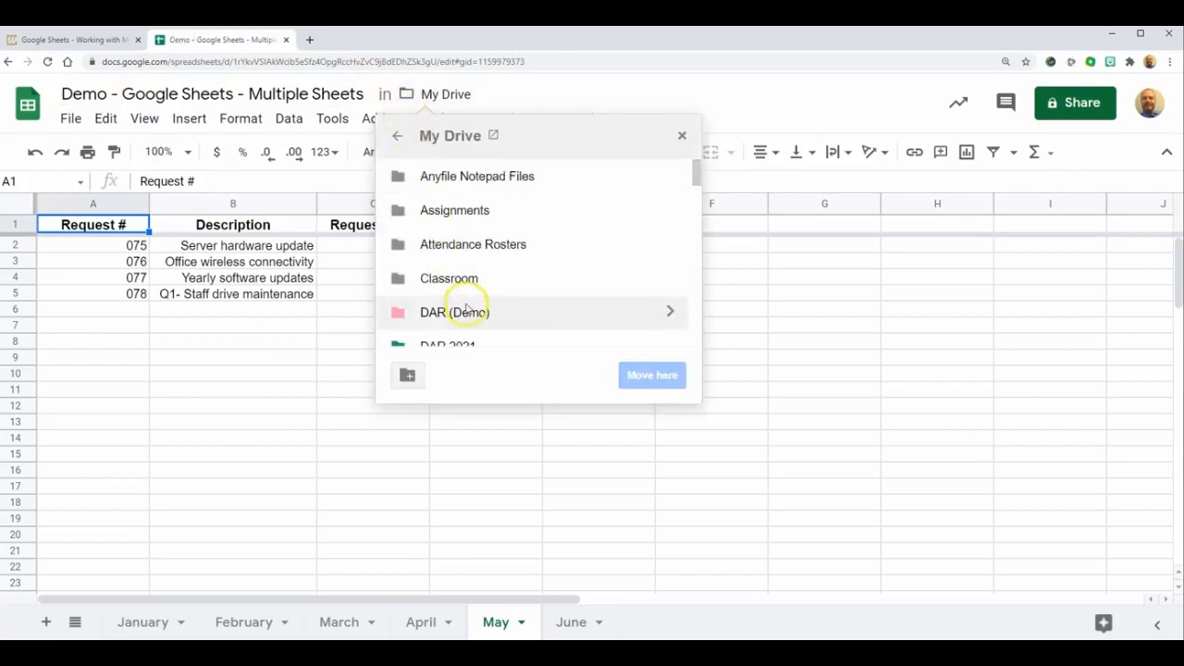
pyautogui.click(455, 311)
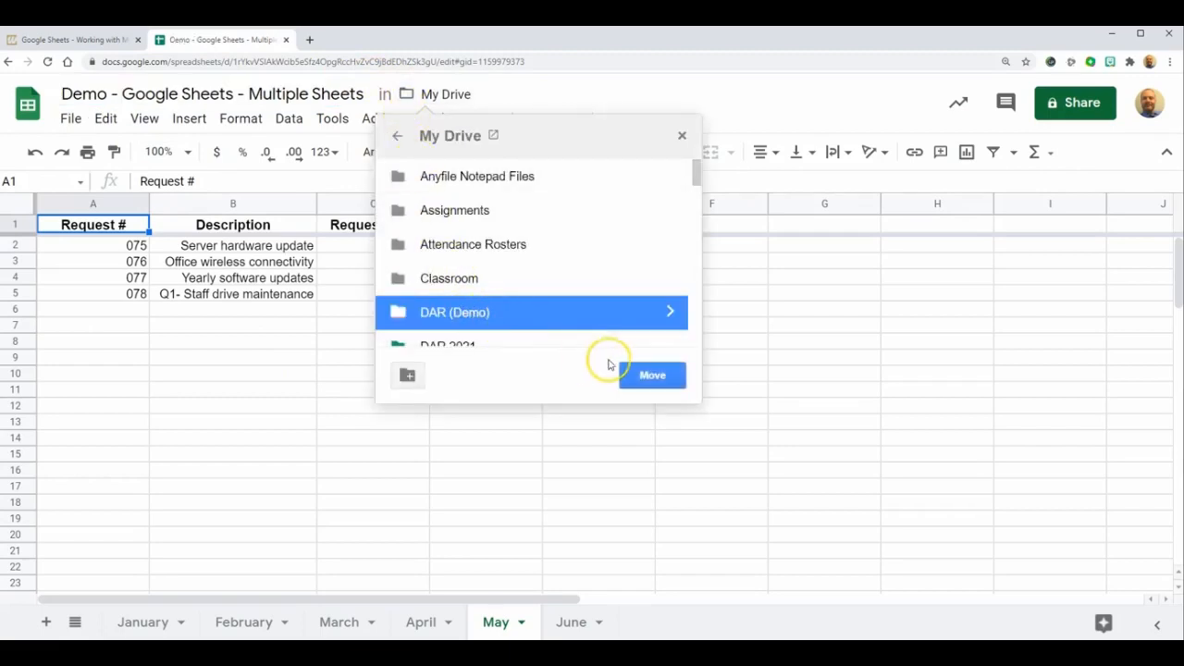
pyautogui.click(651, 374)
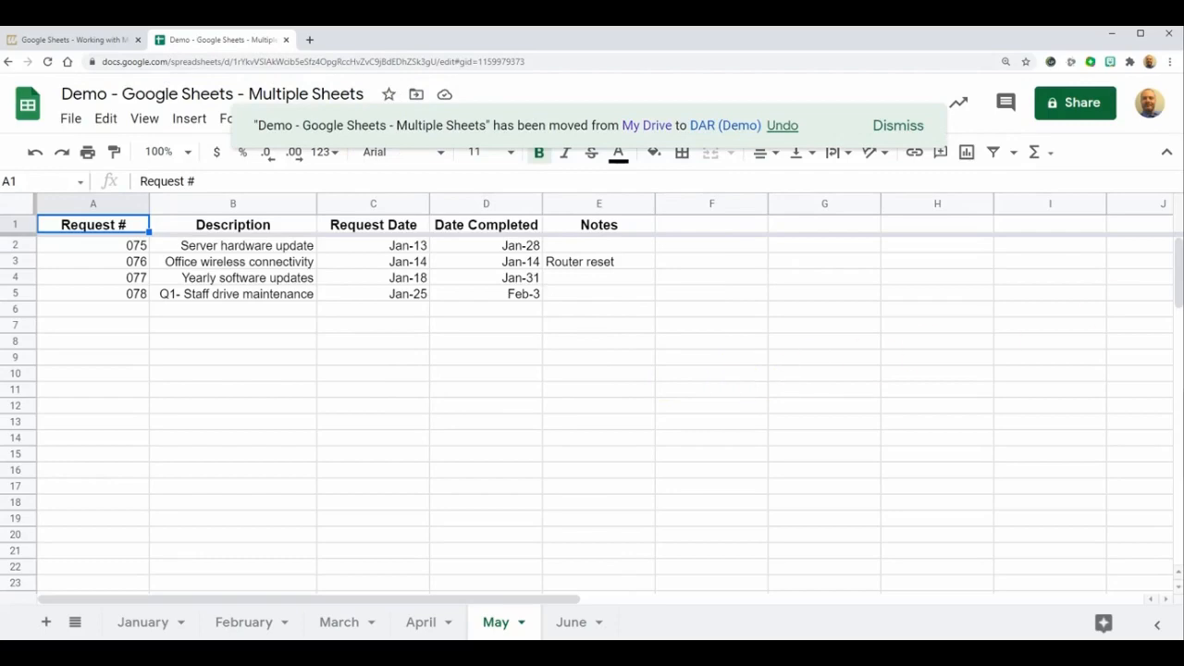
# - Share the workbook so anyone in MSD Warren Township can view, and copy the link
pyautogui.click(1073, 104)
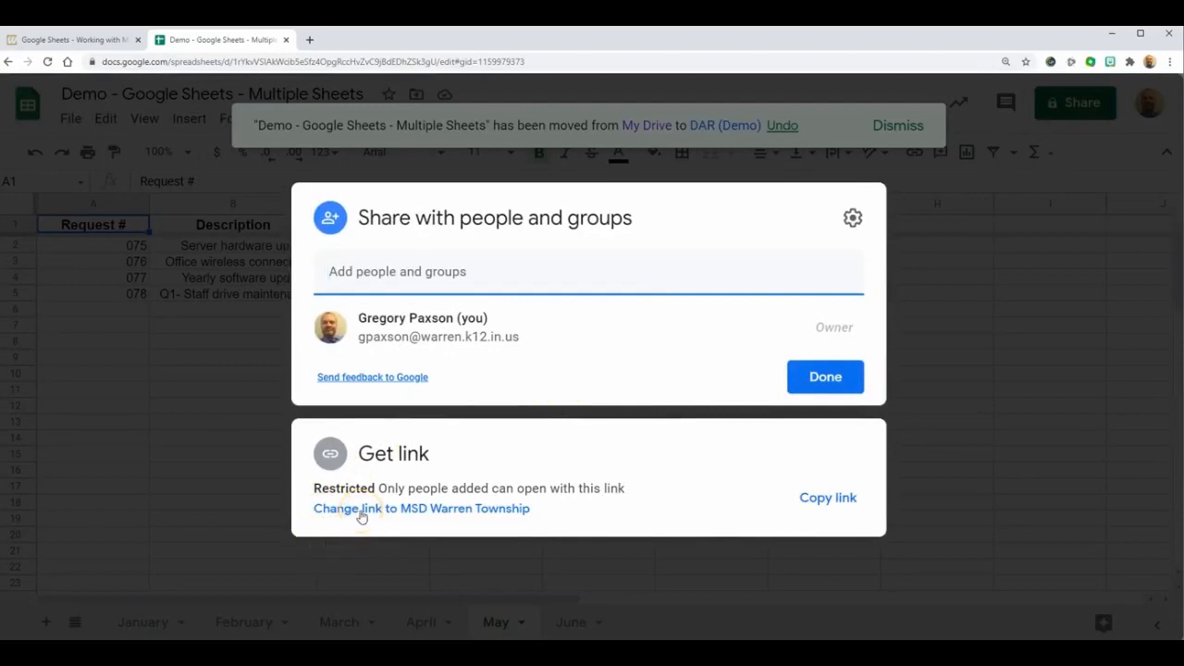
pyautogui.click(422, 508)
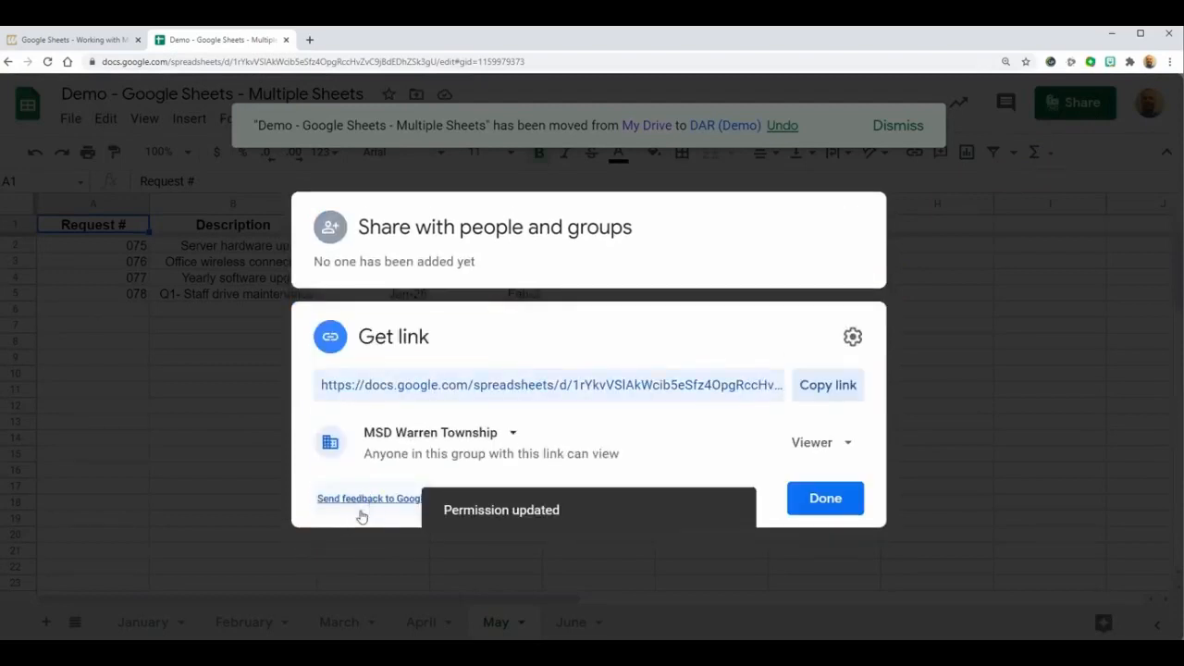
pyautogui.click(827, 385)
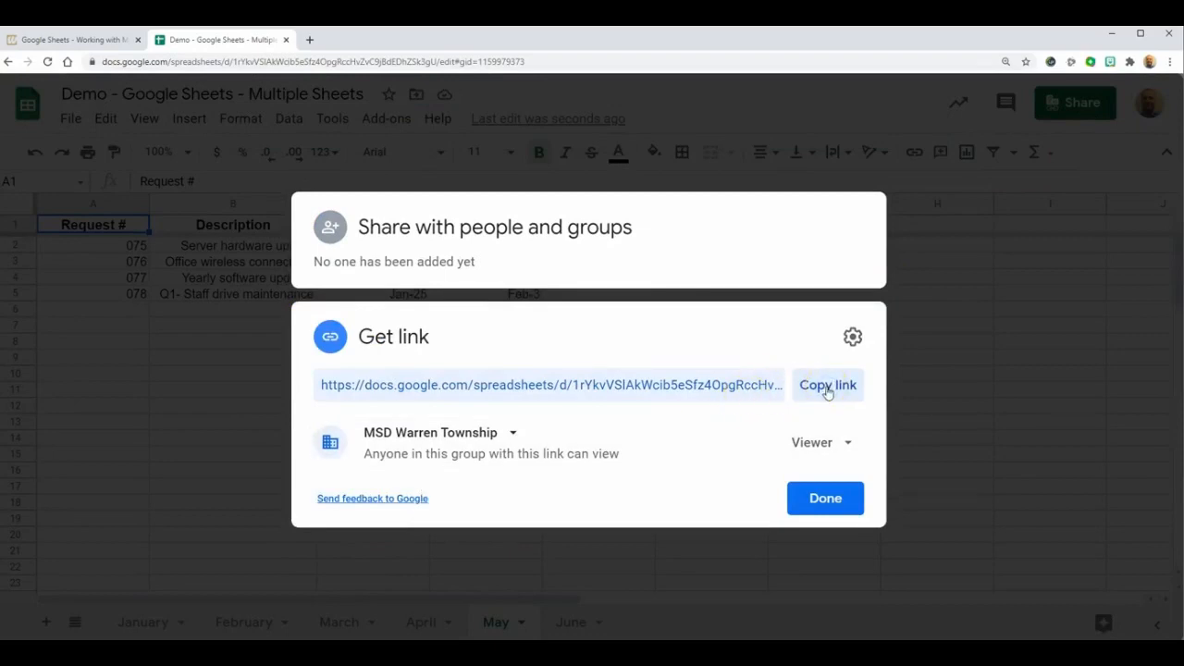
pyautogui.click(825, 498)
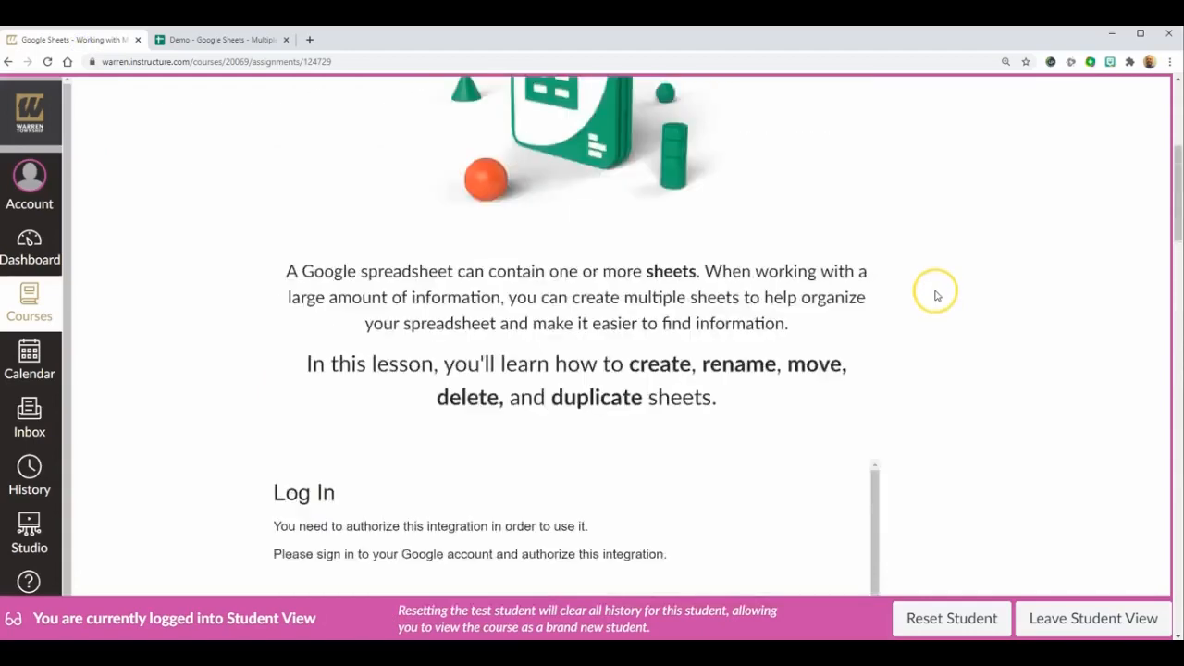
# - Submit the workbook's sharing link as the Website URL for the Canvas assignment
pyautogui.scroll(3)
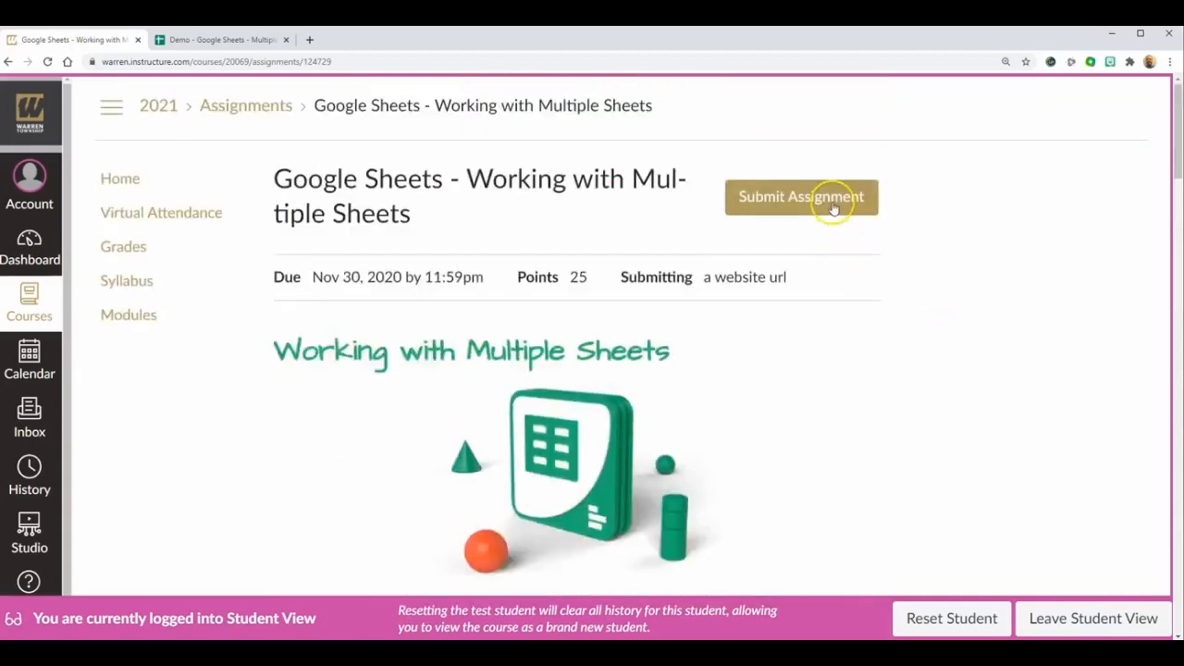
pyautogui.click(799, 197)
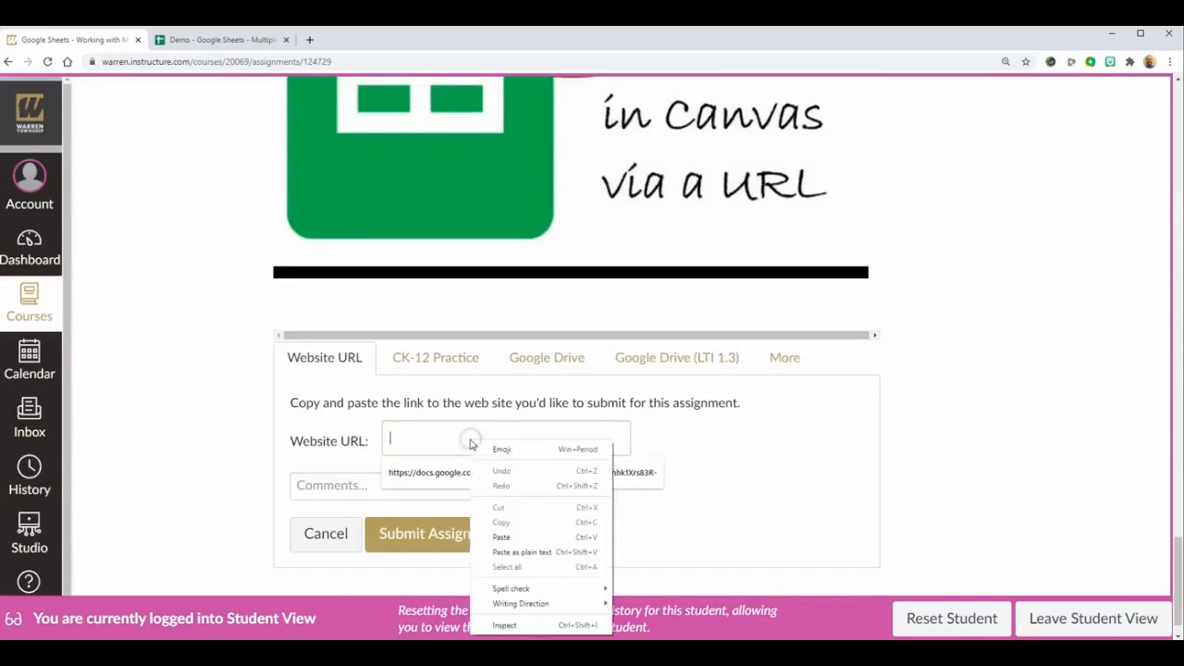
pyautogui.moveTo(504, 536)
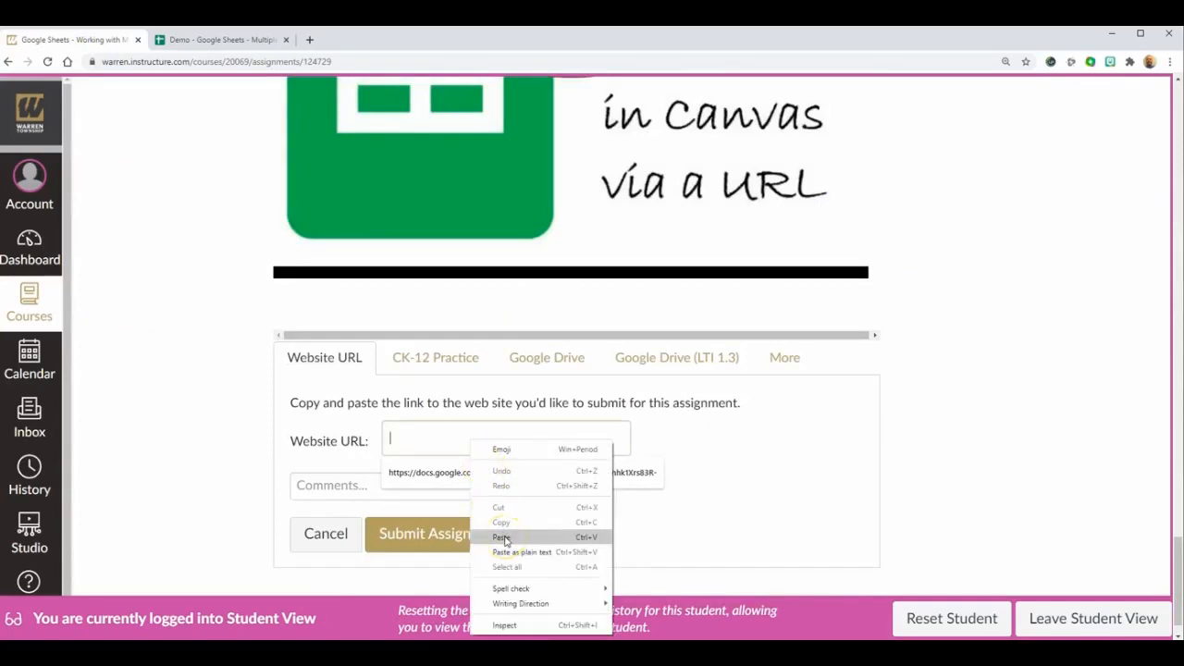
pyautogui.click(502, 537)
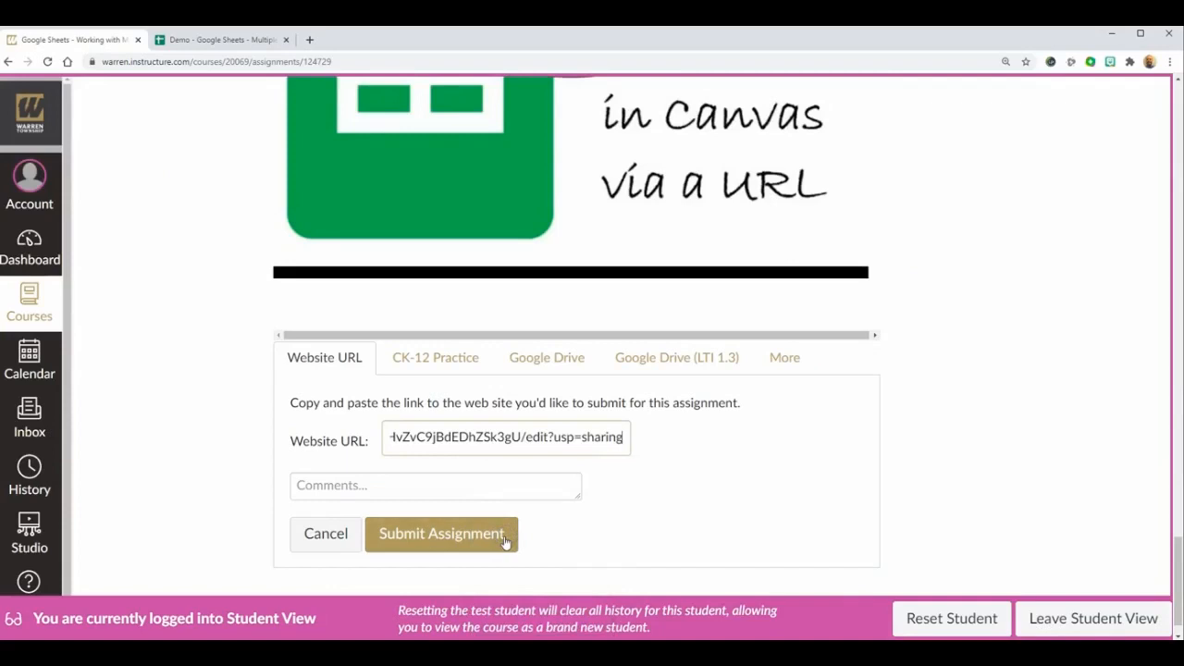
pyautogui.moveTo(611, 529)
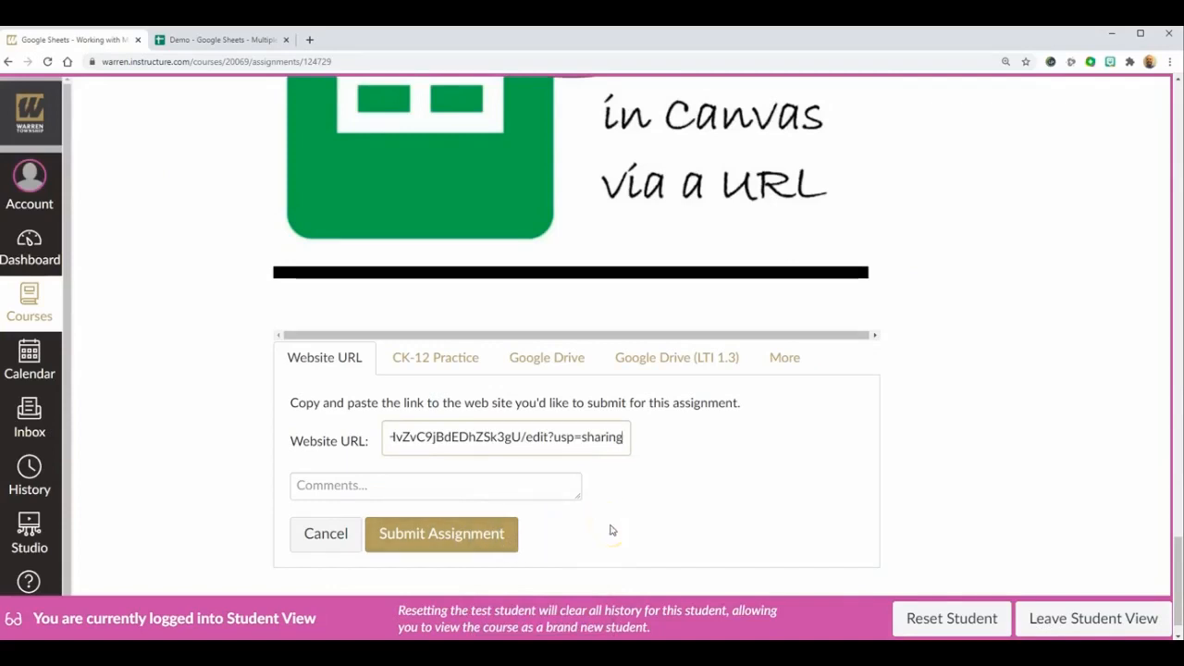
pyautogui.click(440, 533)
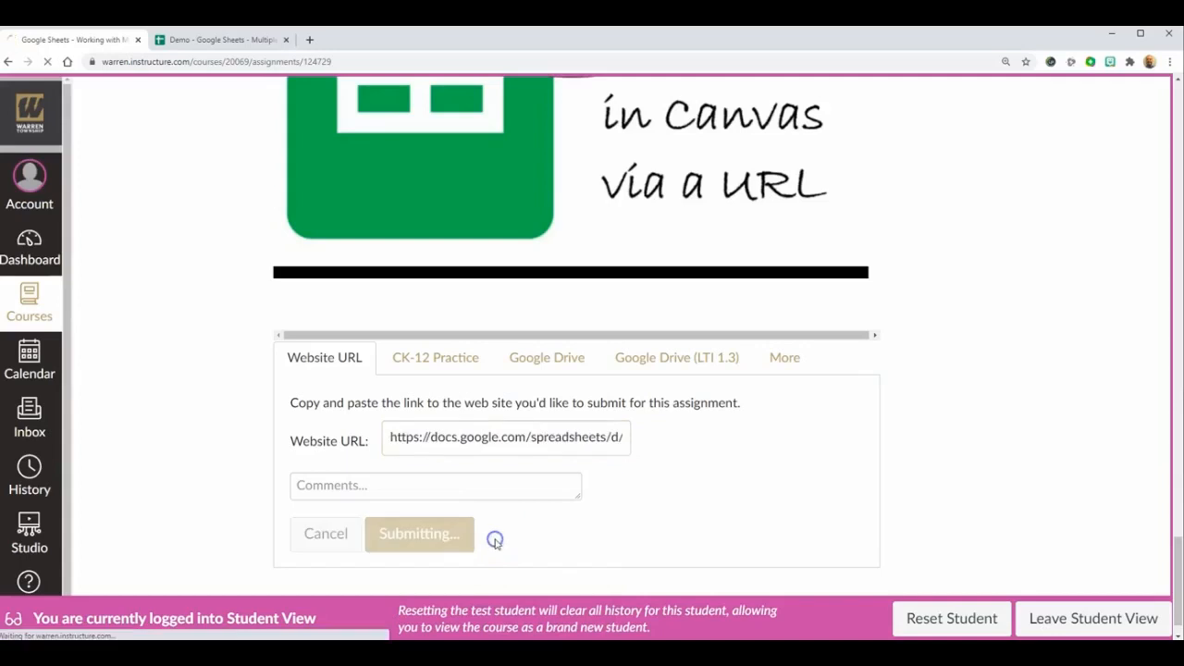
pyautogui.click(419, 533)
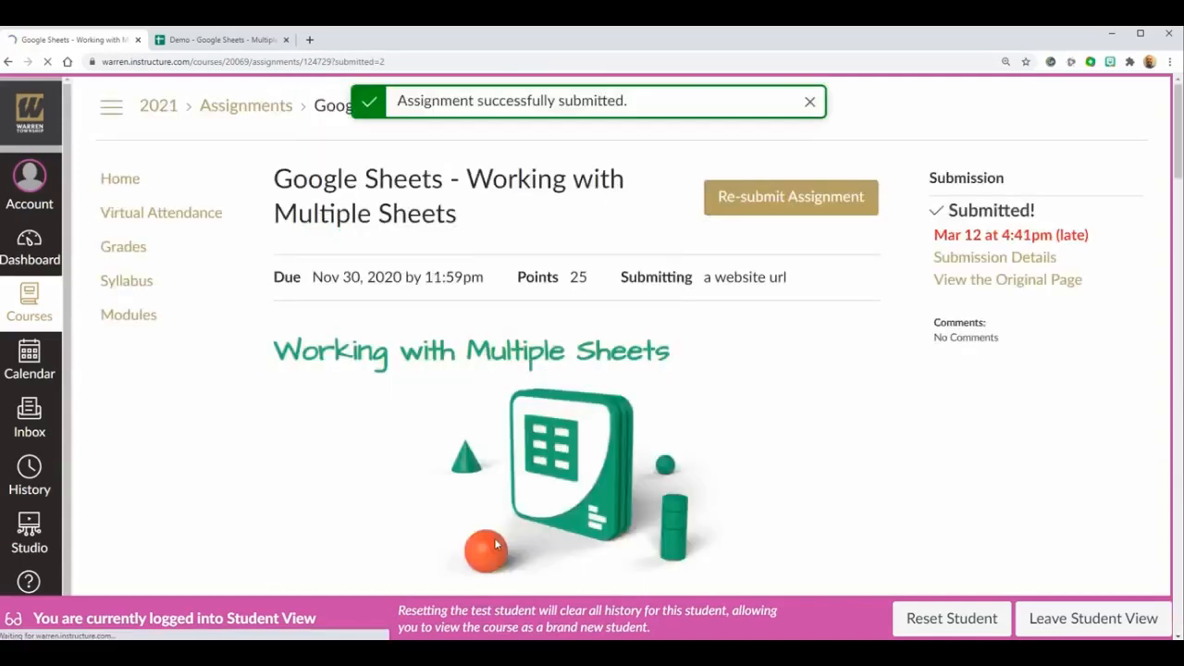